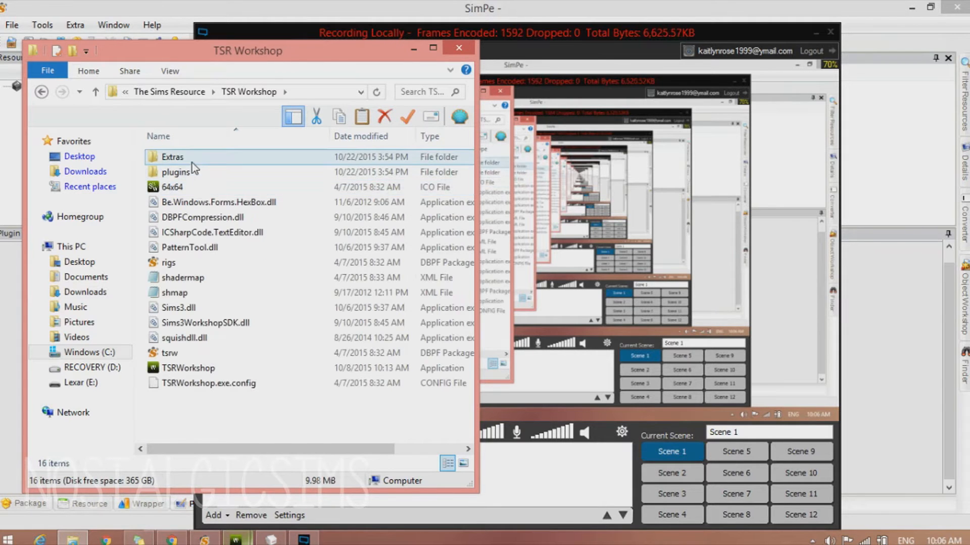
# Start TSR Workshop by running TSRWorkshop.exe from its installation folder.
pyautogui.doubleClick(172, 156)
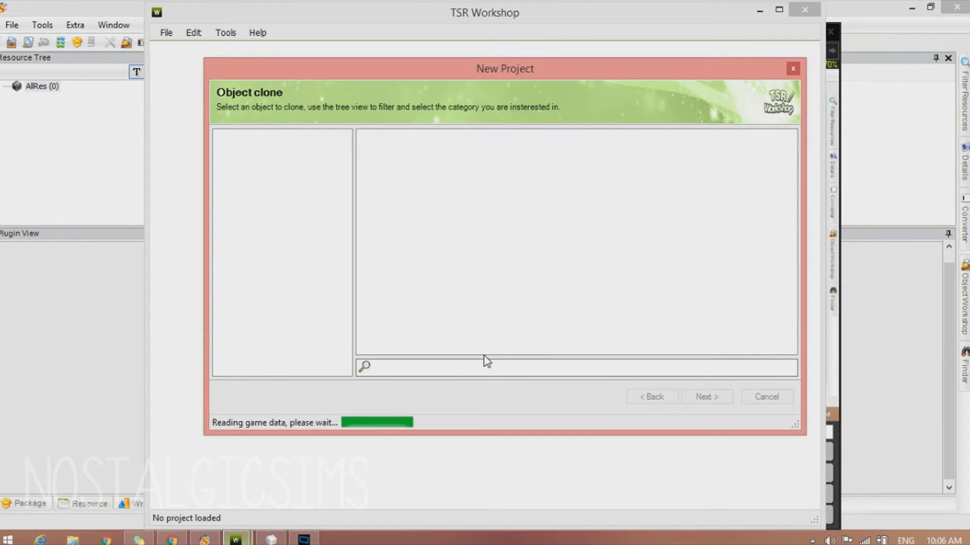
pyautogui.moveTo(539, 270)
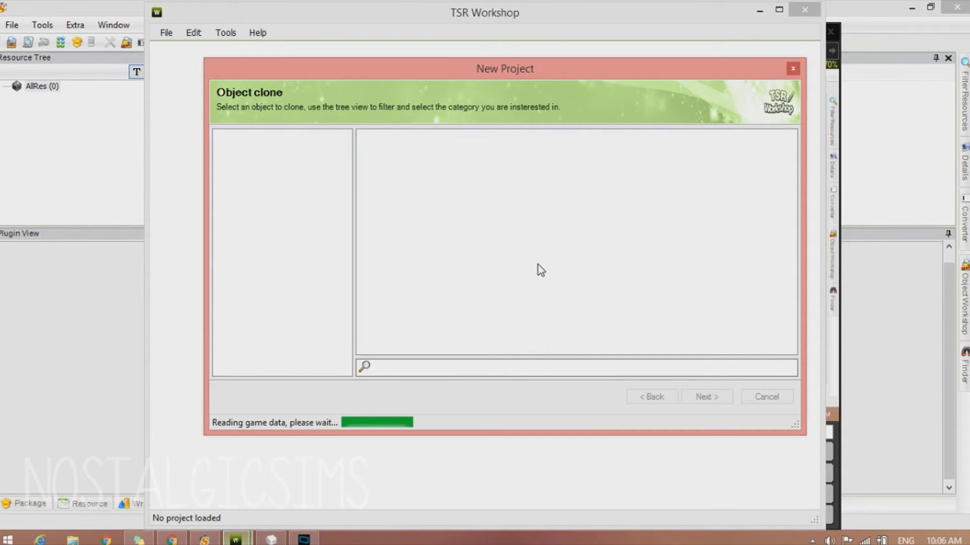
pyautogui.moveTo(532, 290)
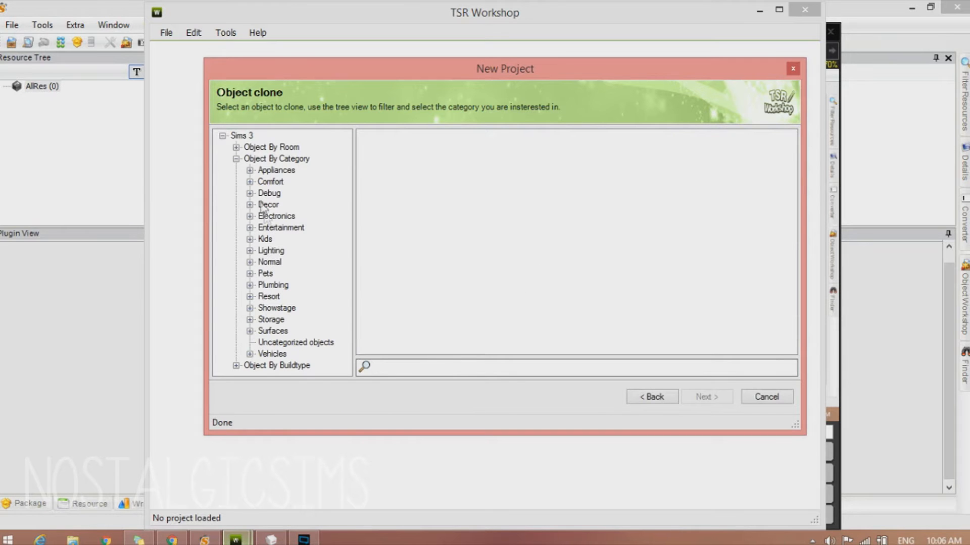
# Pick the Sculpture plant ivy ball topiary under Decor > Plants and continue to project details.
pyautogui.click(249, 205)
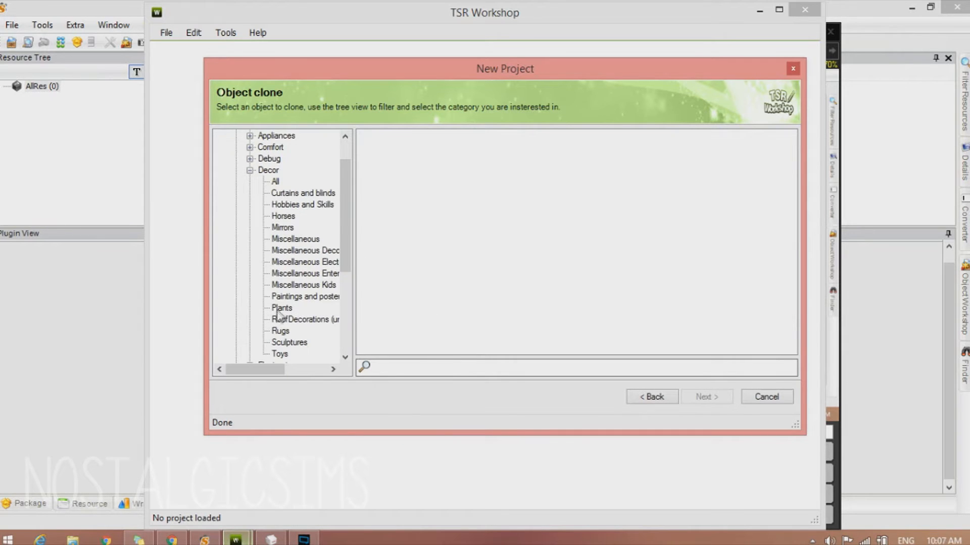
pyautogui.click(281, 308)
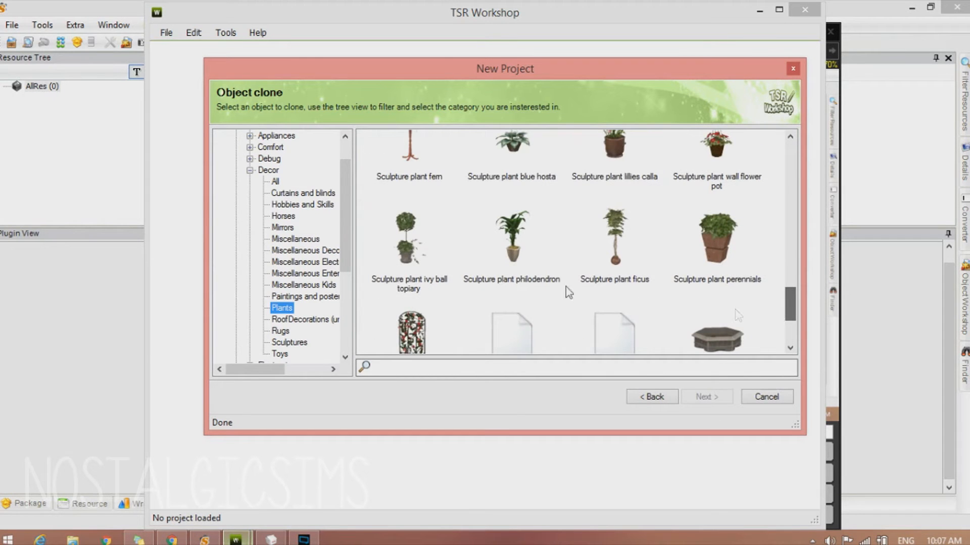
pyautogui.click(408, 241)
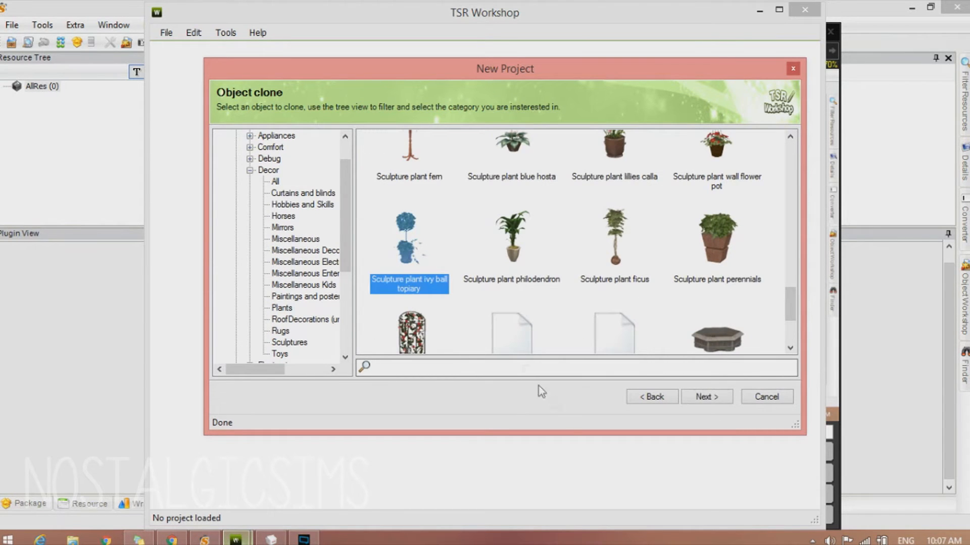
pyautogui.click(706, 396)
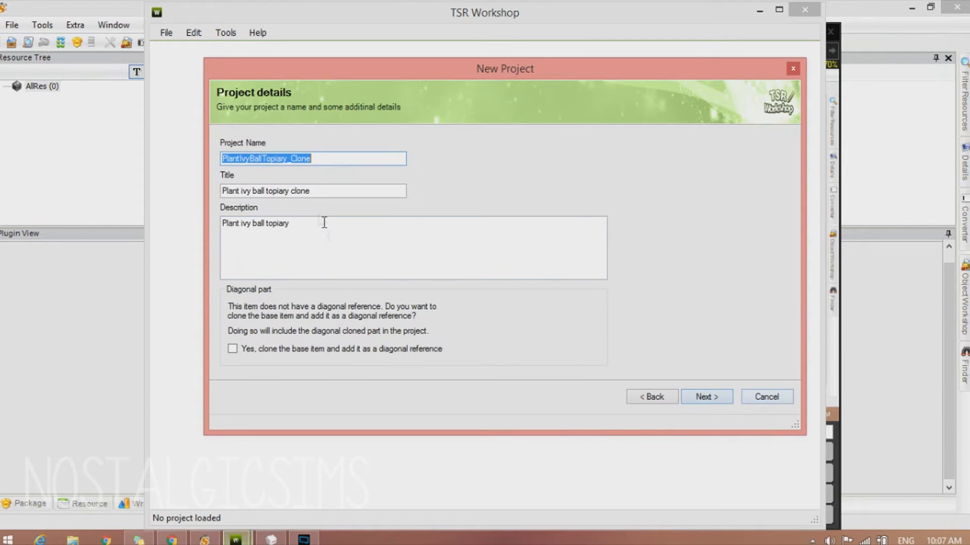
pyautogui.moveTo(73, 391)
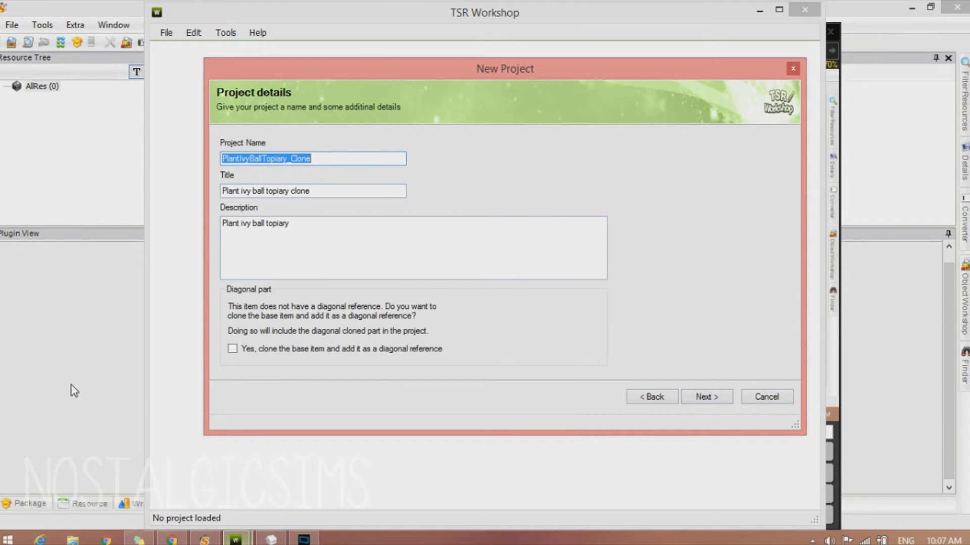
# Name the clone project and title 'tutorial', then finish the wizard so the project loads.
pyautogui.write('t')
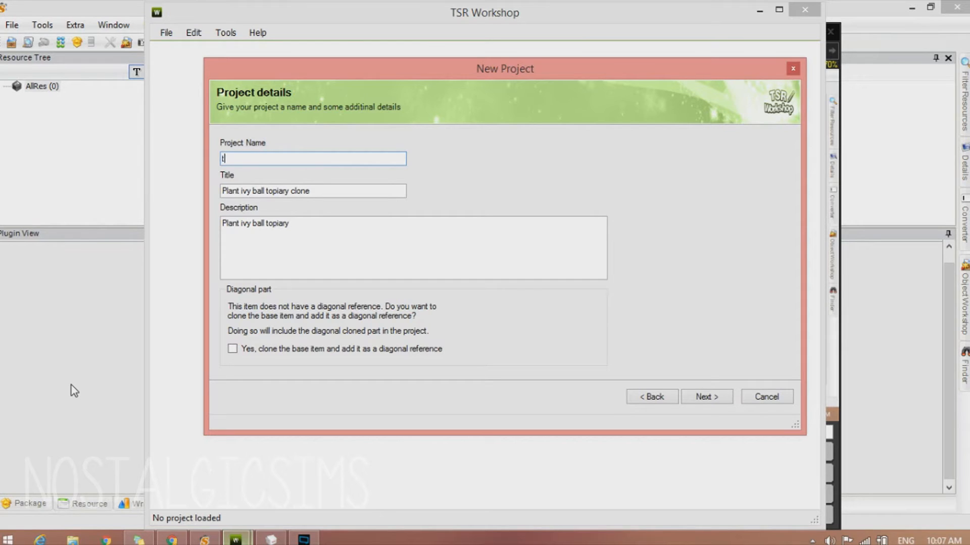
pyautogui.write('utorial')
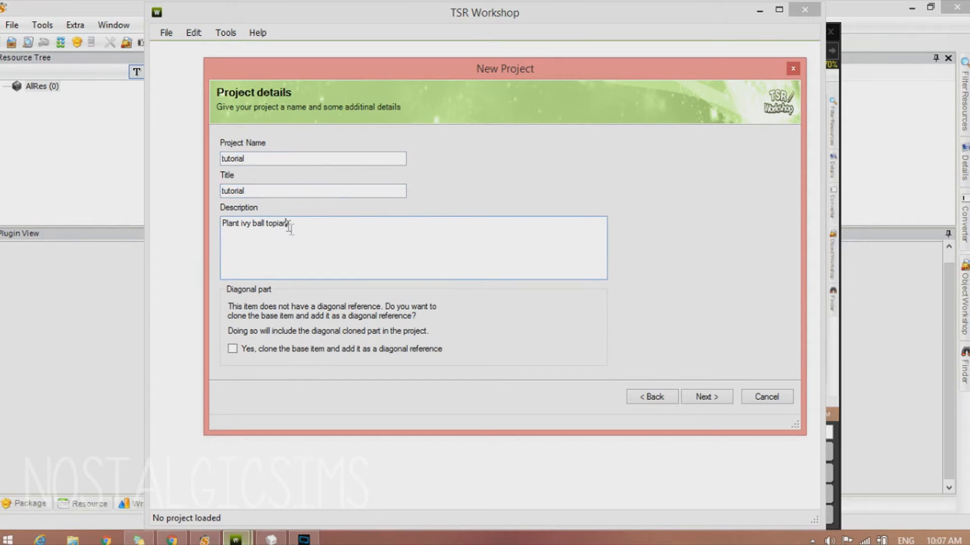
pyautogui.moveTo(373, 259)
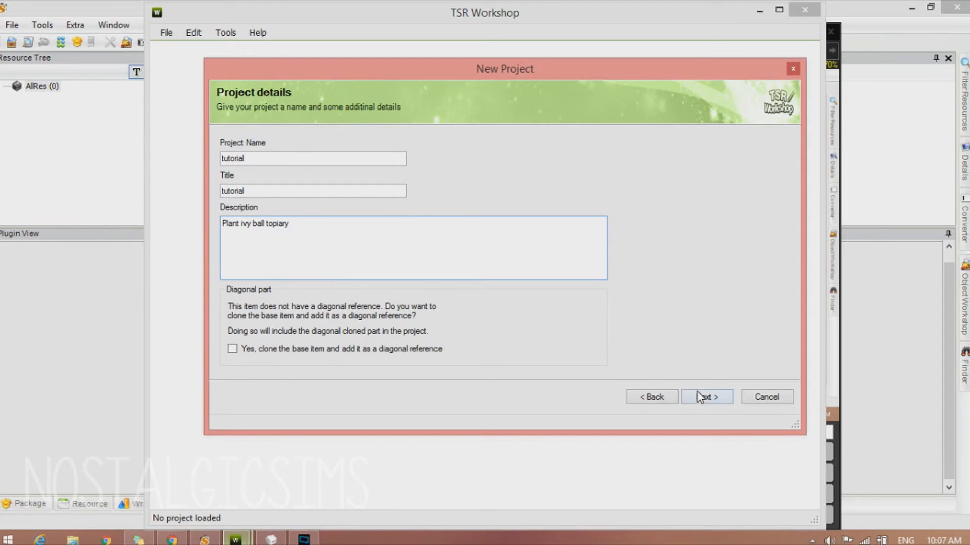
pyautogui.click(706, 395)
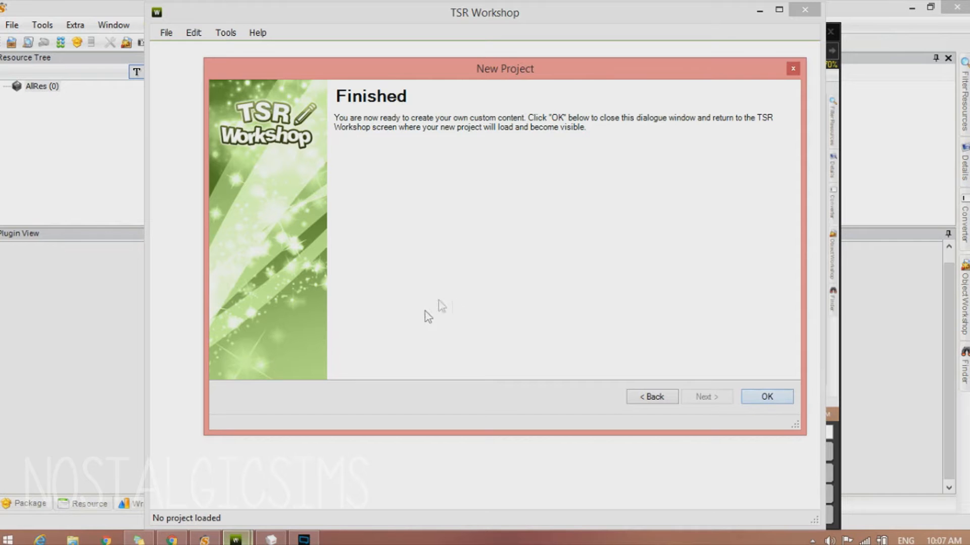
pyautogui.click(766, 396)
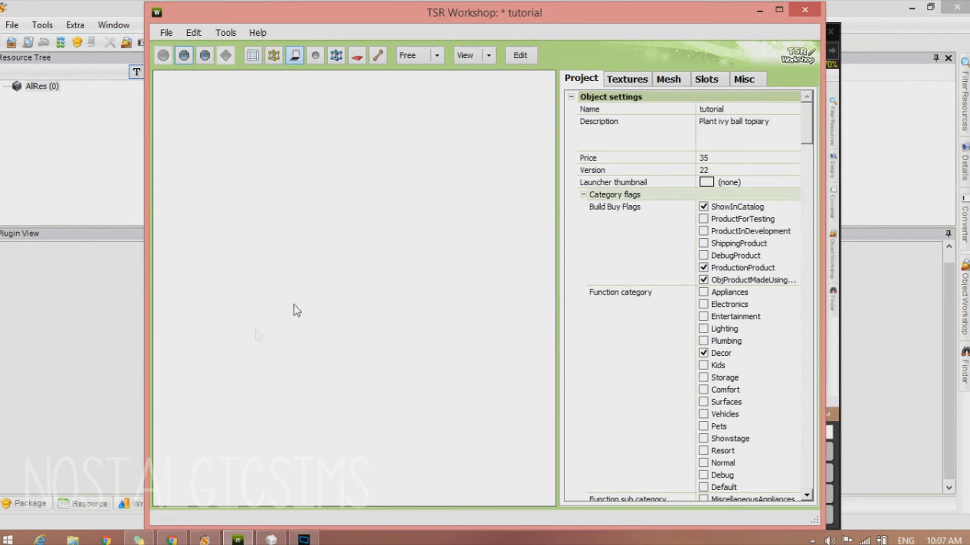
# Show the Mesh tab listing the topiary's mesh groups with vertex and face counts.
pyautogui.click(668, 78)
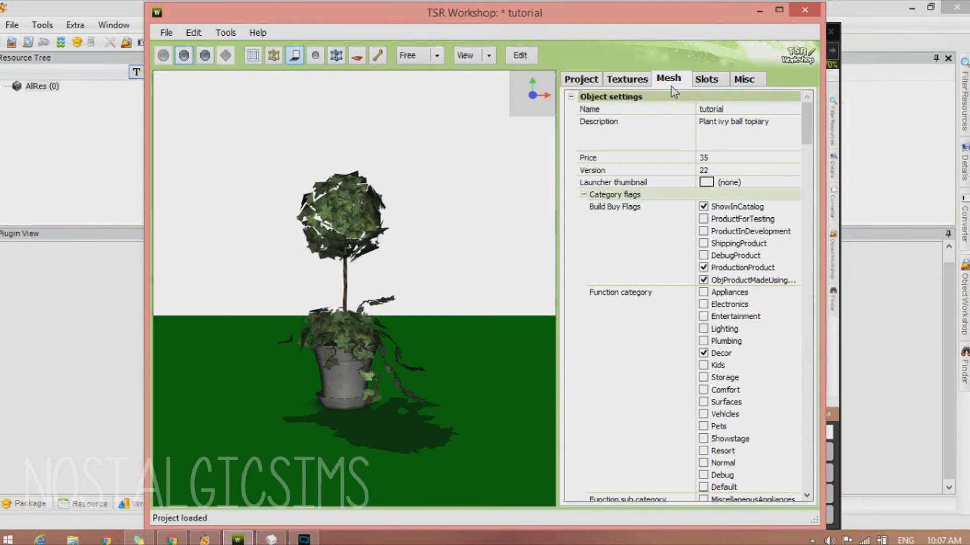
pyautogui.click(667, 79)
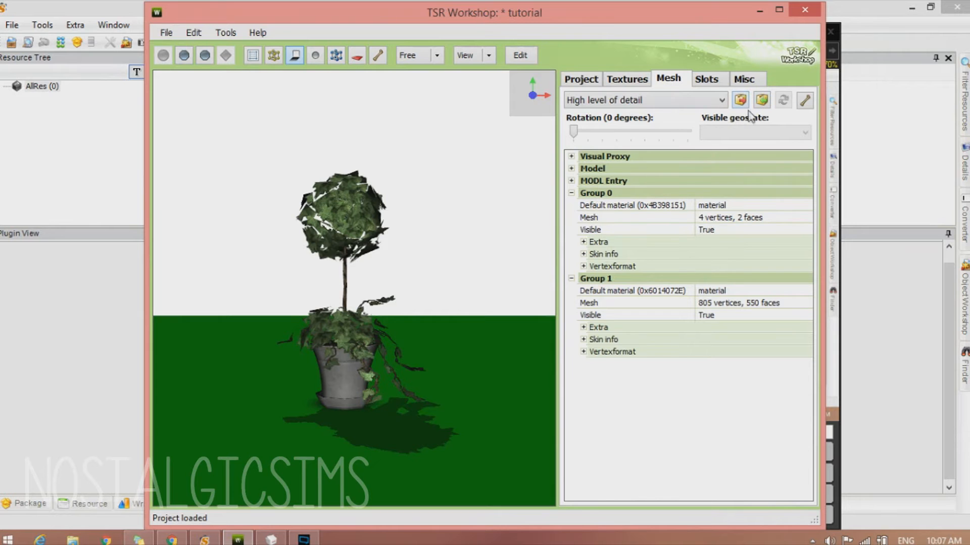
# Export the high-detail mesh to plant1.wso, replacing the existing file and dismissing the confirmation.
pyautogui.click(739, 100)
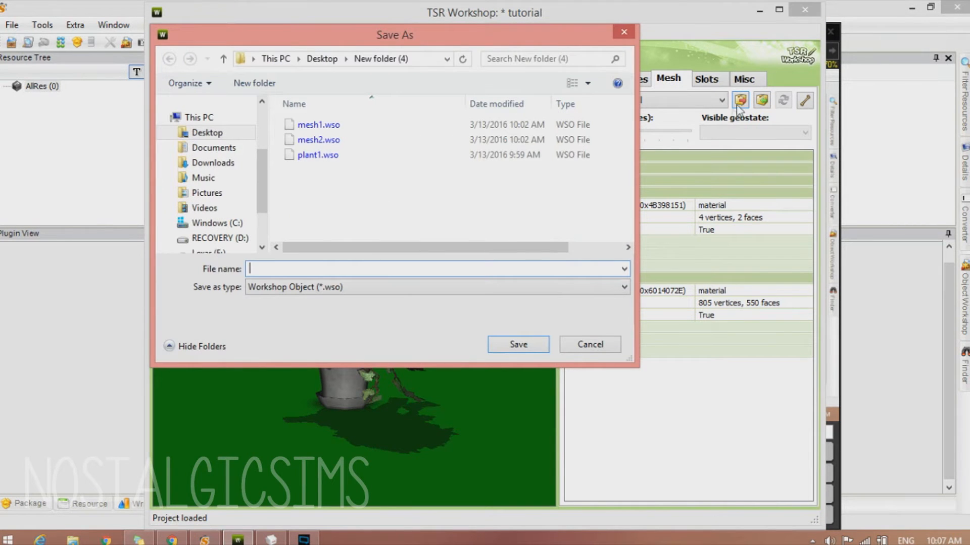
pyautogui.click(317, 155)
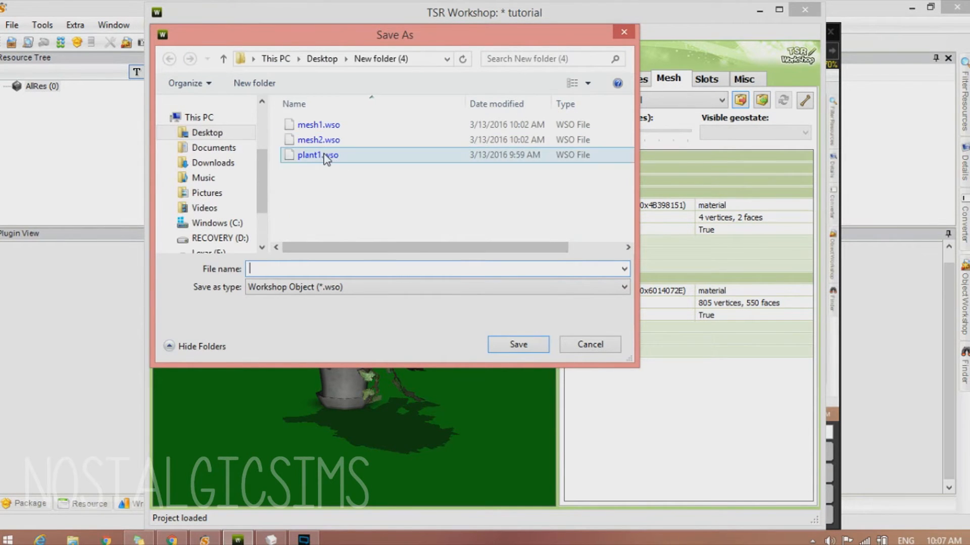
pyautogui.click(317, 154)
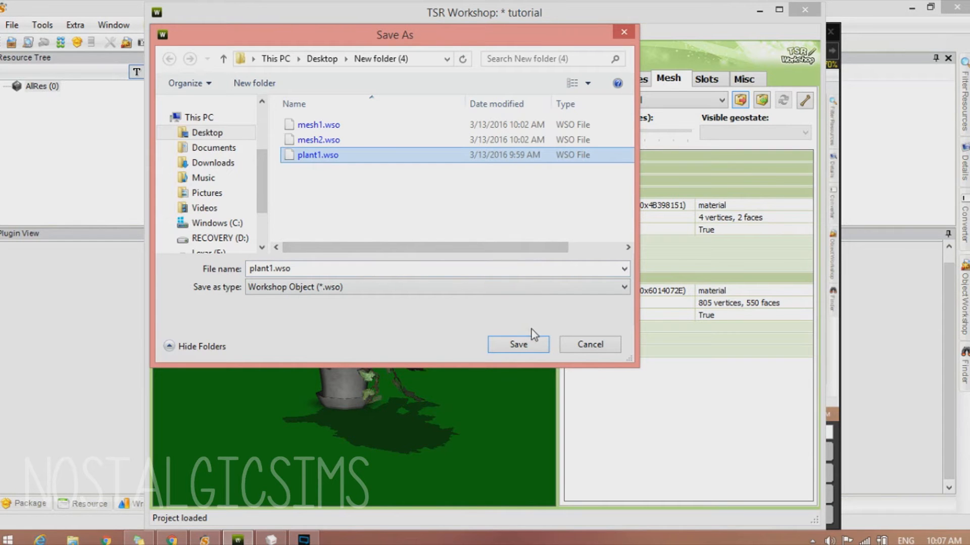
pyautogui.click(517, 345)
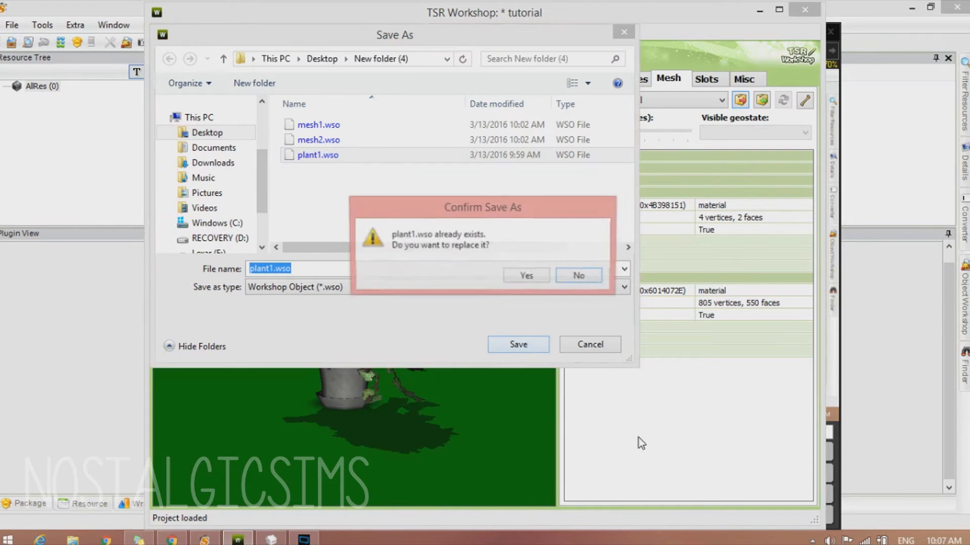
pyautogui.click(525, 275)
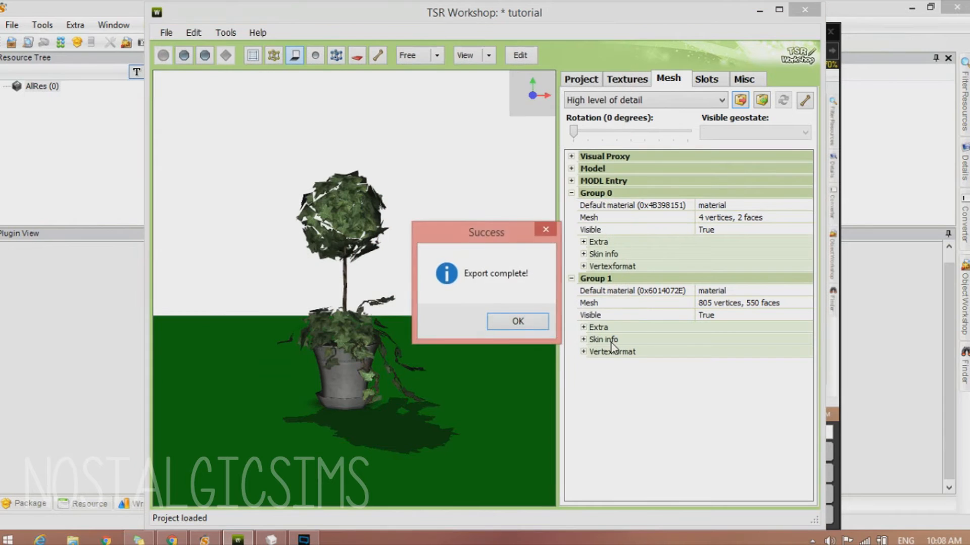
pyautogui.click(517, 321)
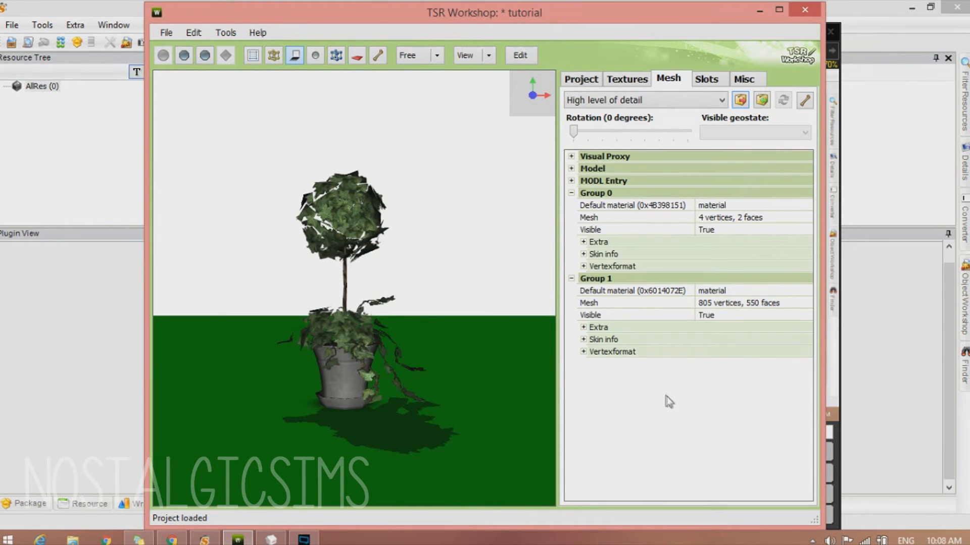
pyautogui.moveTo(598, 519)
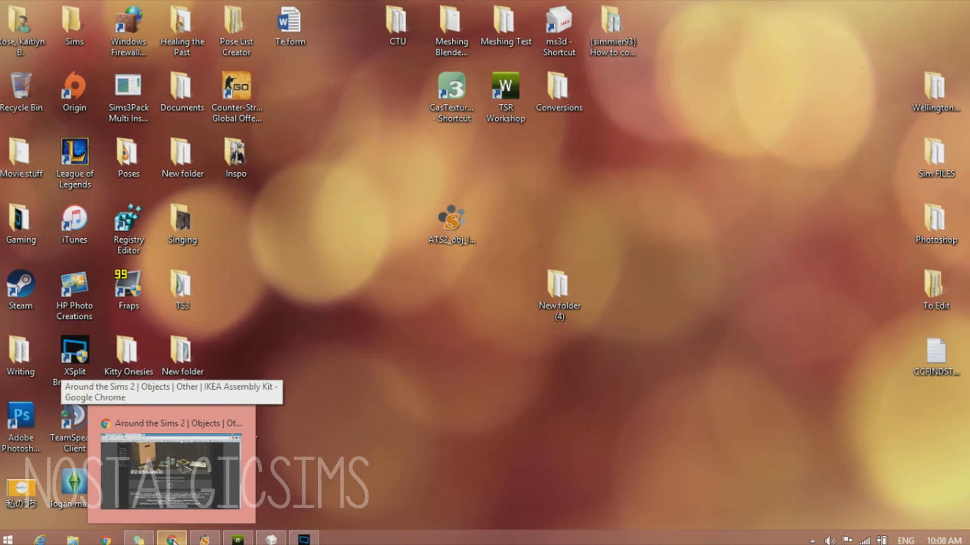
pyautogui.click(172, 423)
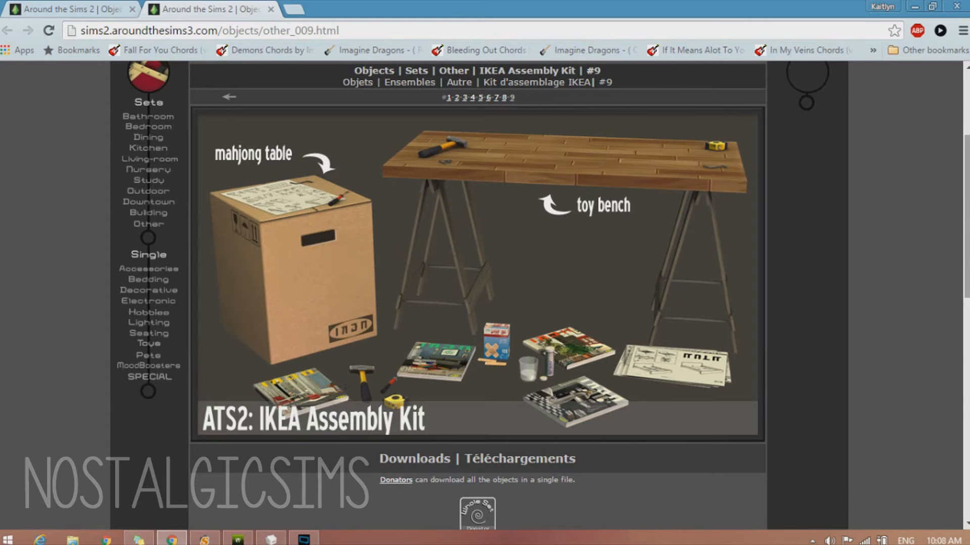
pyautogui.scroll(-3)
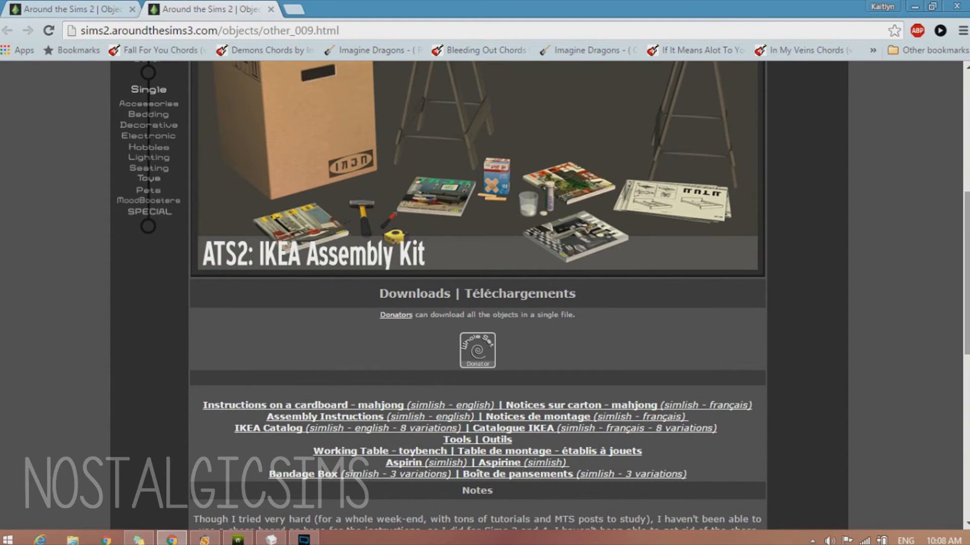
pyautogui.moveTo(68, 51)
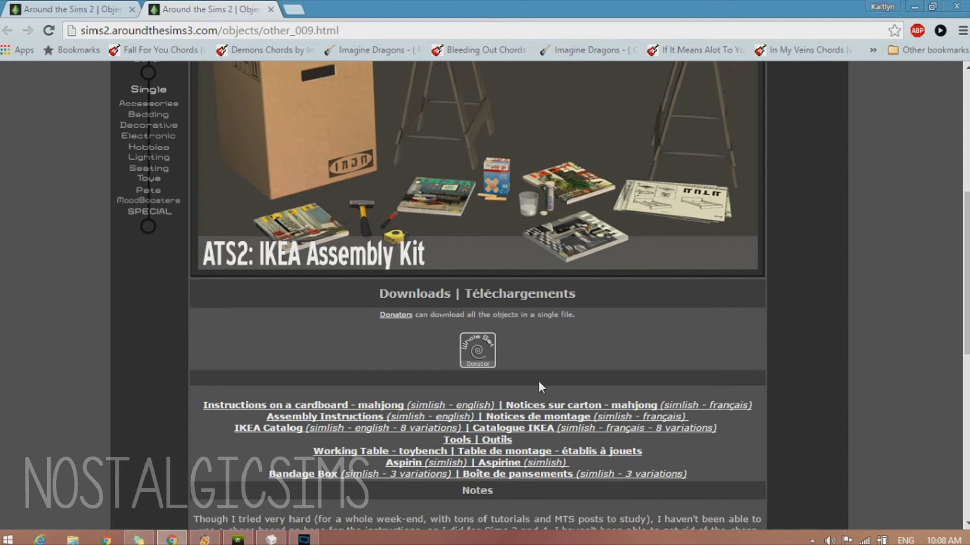
pyautogui.moveTo(501, 454)
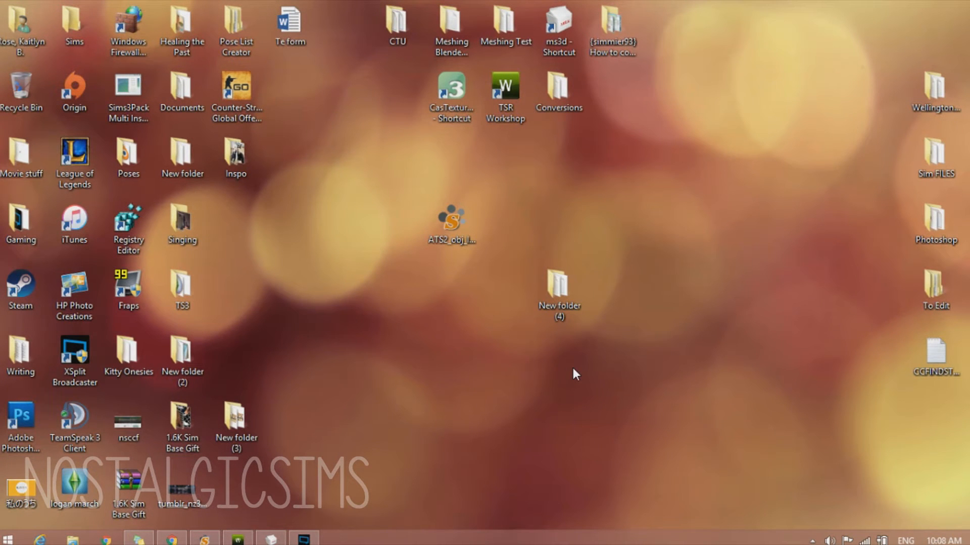
# Open ATS2_obj_IKEAassemblykit_bandagebox from the Desktop in SimPe and browse its resource tree.
pyautogui.click(128, 488)
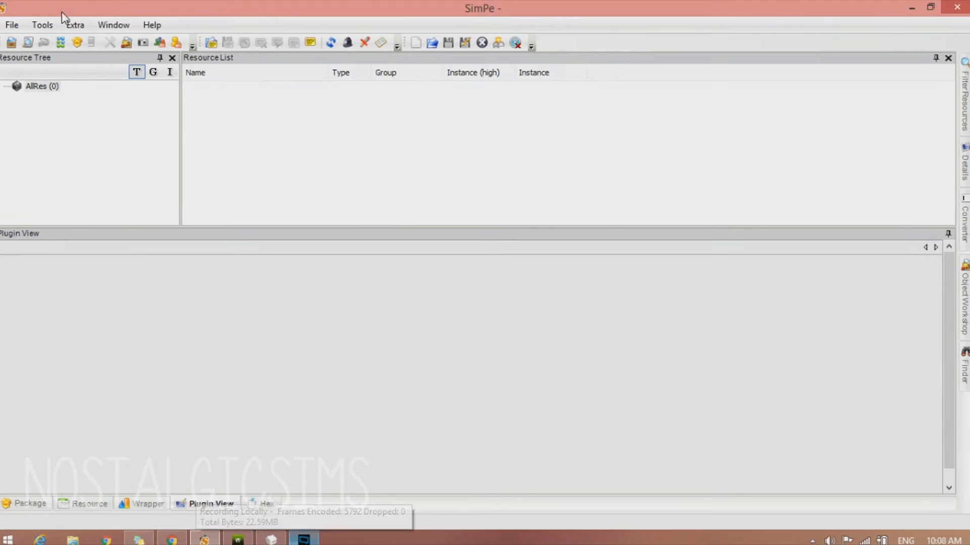
pyautogui.click(11, 24)
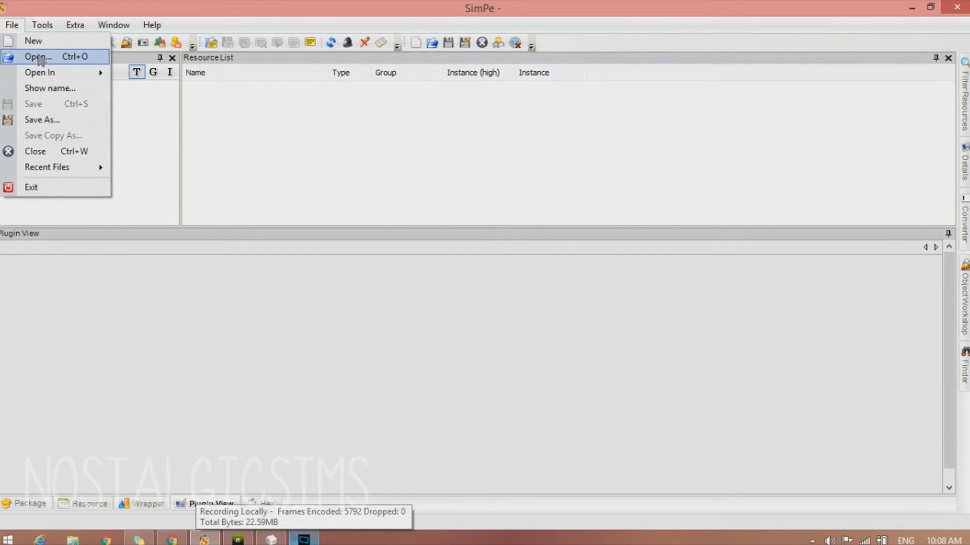
pyautogui.click(38, 57)
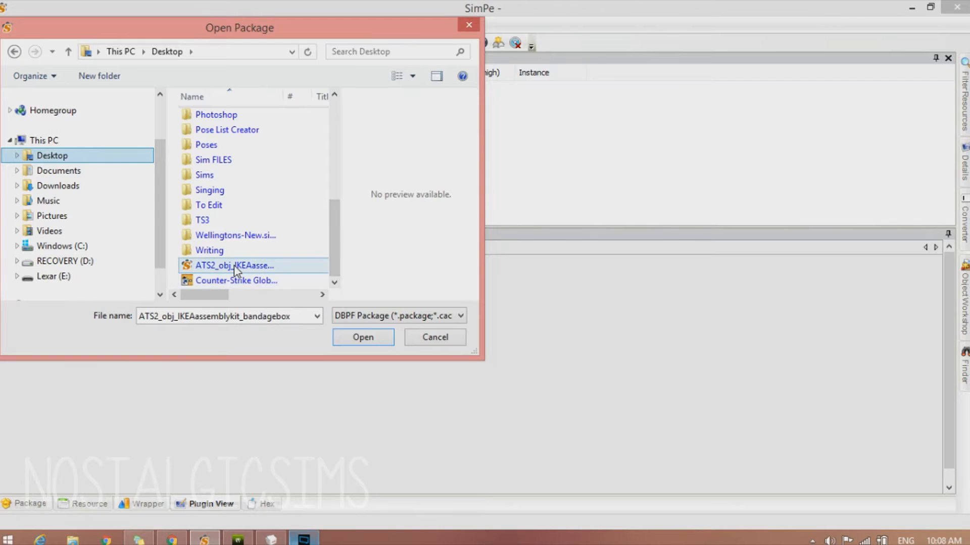
pyautogui.click(363, 338)
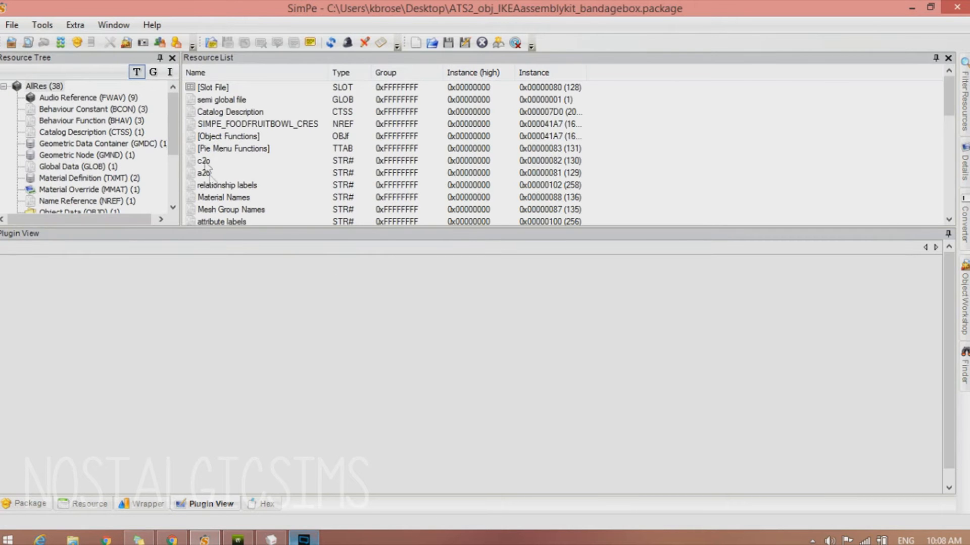
pyautogui.scroll(-3)
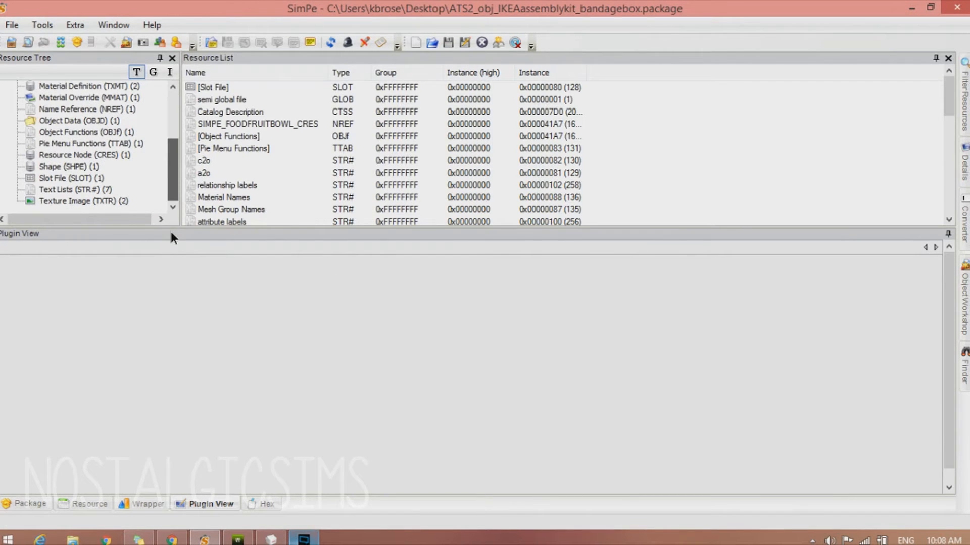
pyautogui.scroll(3)
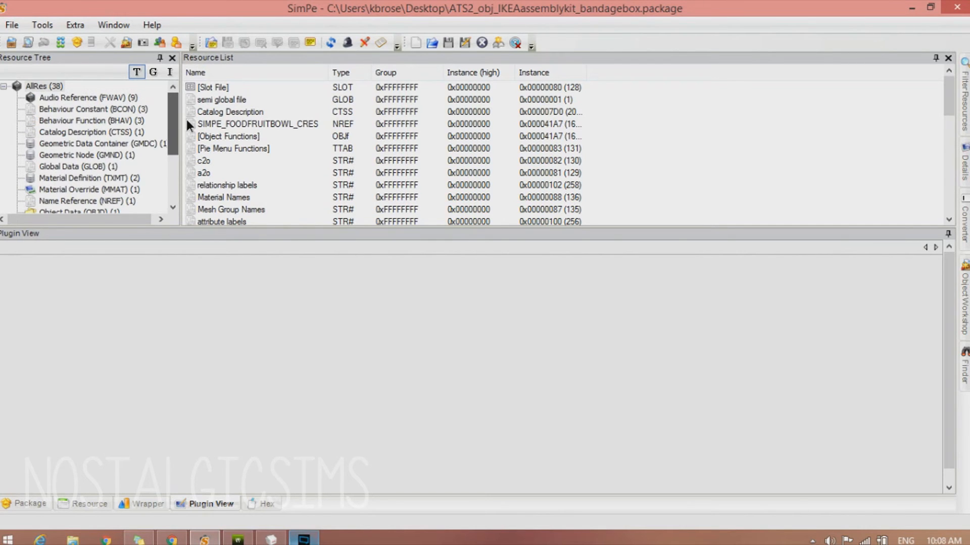
pyautogui.scroll(-3)
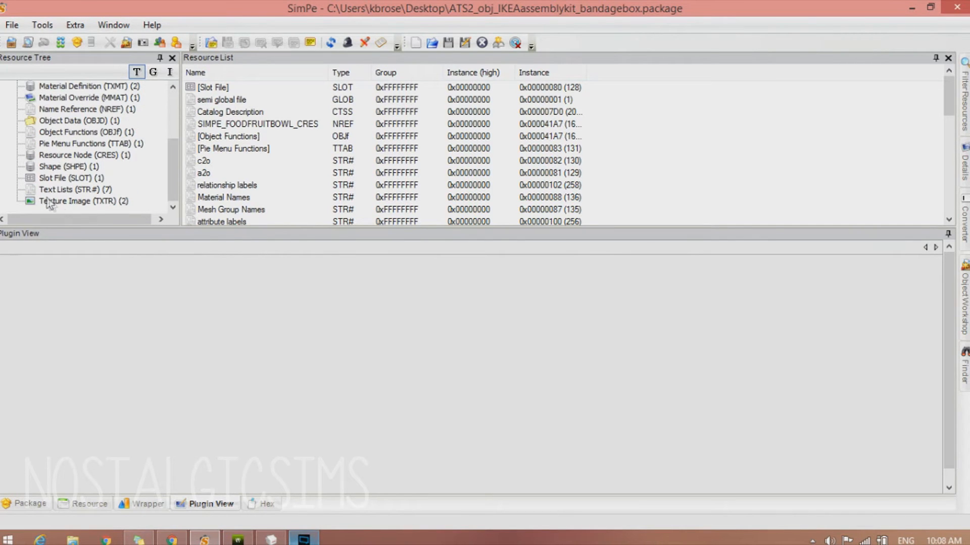
# Export the 512x512 fruit_txtr bandage texture as a PNG into New folder (4), replacing the old copy.
pyautogui.click(84, 201)
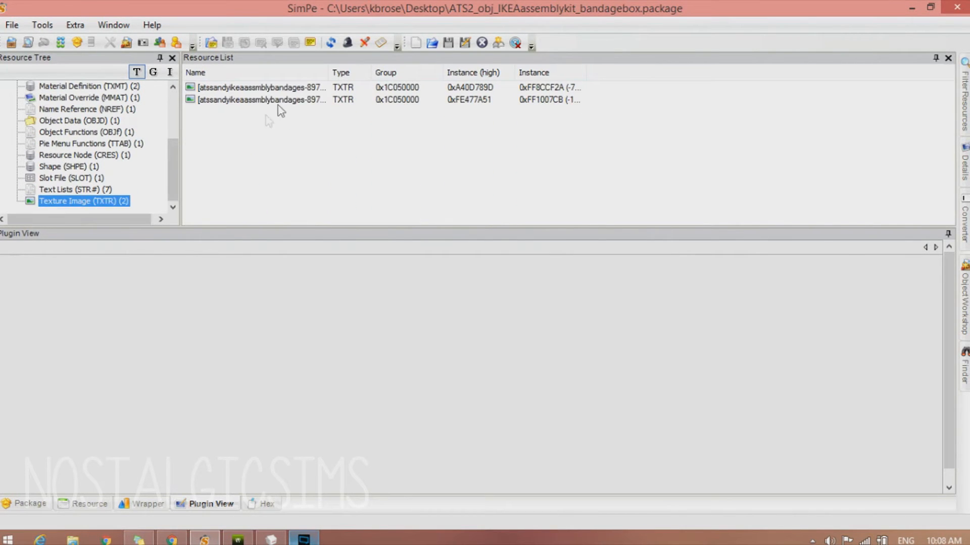
pyautogui.moveTo(296, 107)
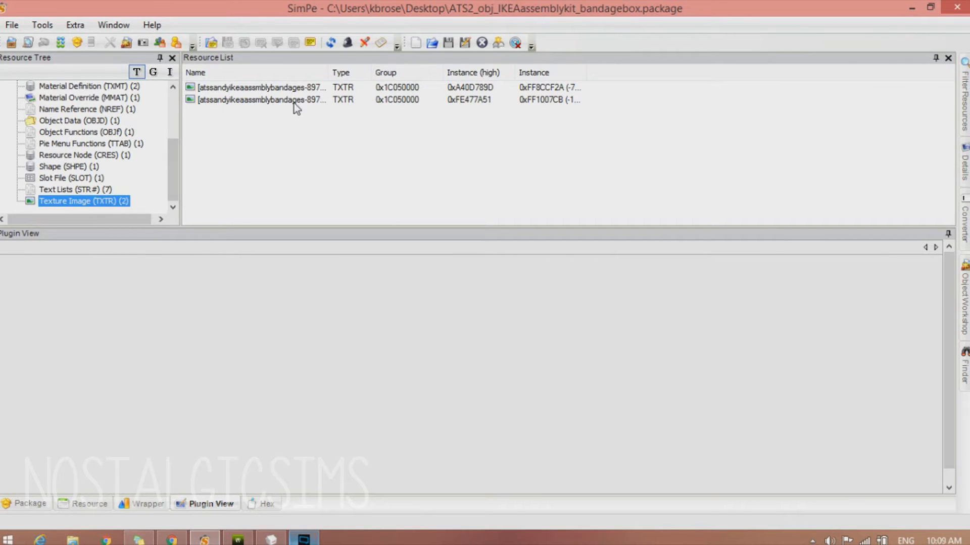
pyautogui.click(259, 100)
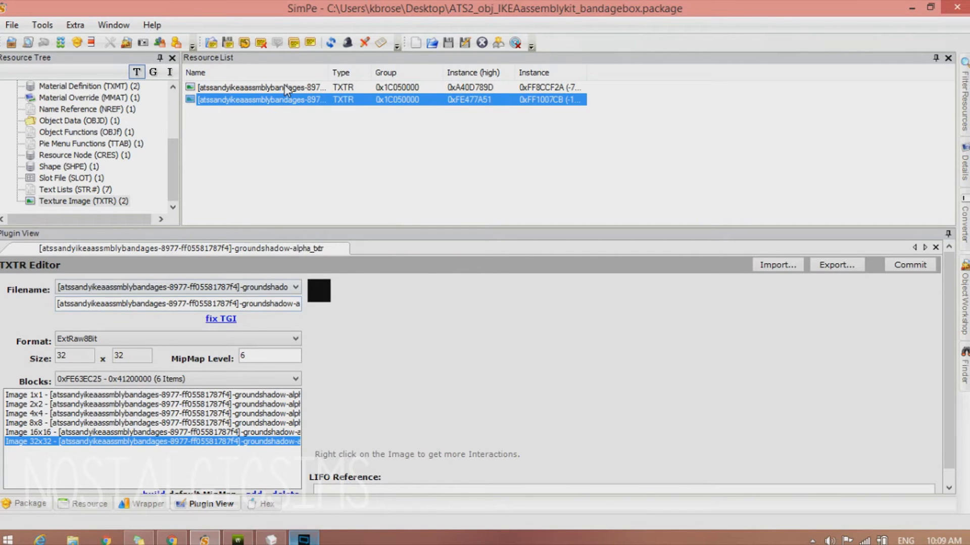
pyautogui.click(260, 87)
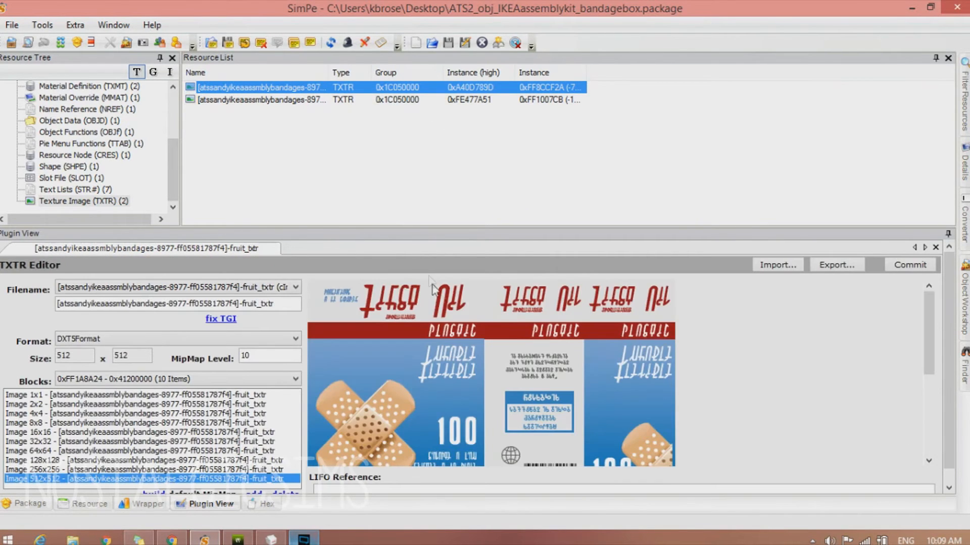
pyautogui.moveTo(813, 396)
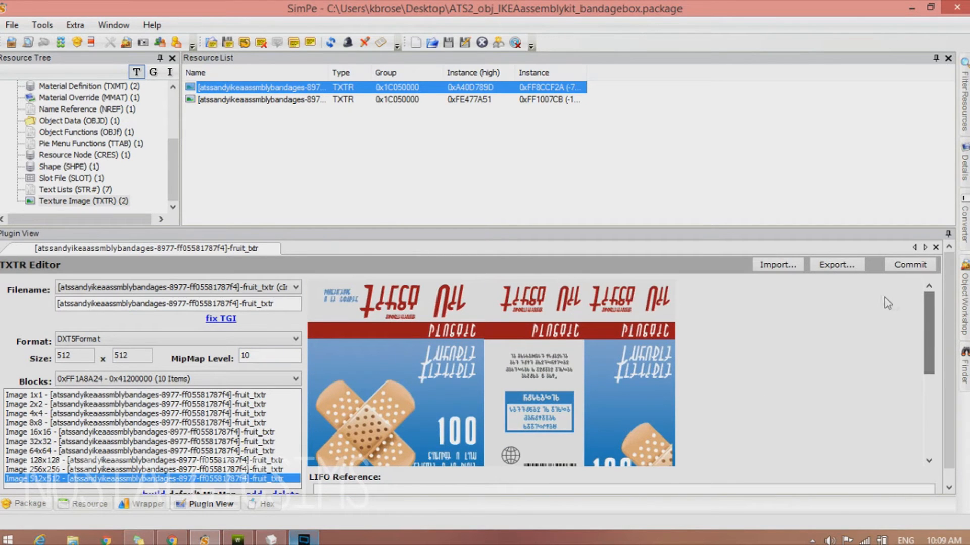
pyautogui.click(836, 265)
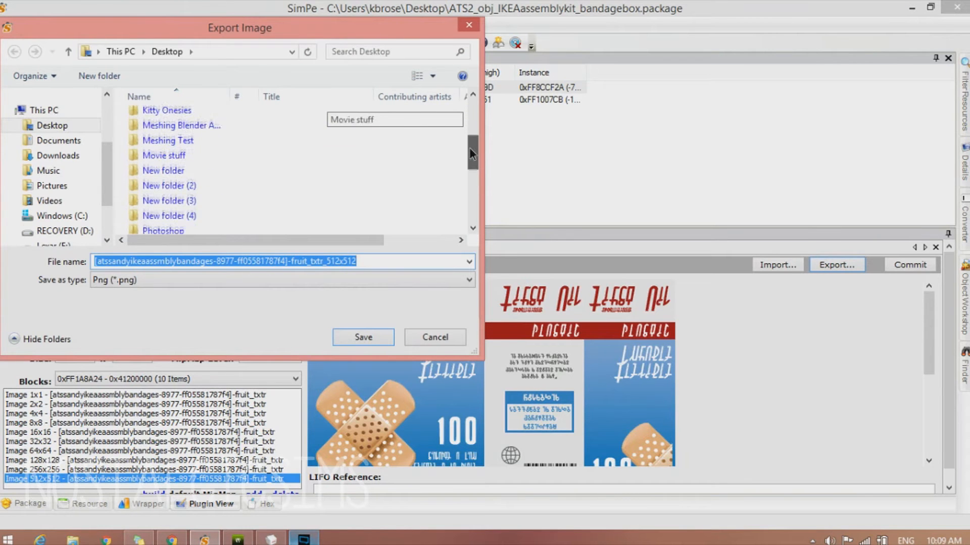
pyautogui.doubleClick(169, 216)
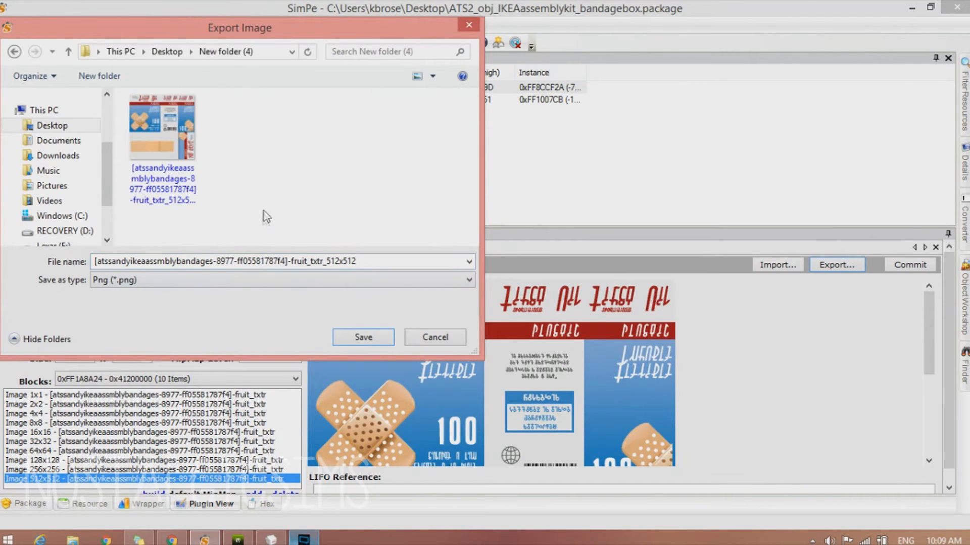
pyautogui.click(363, 338)
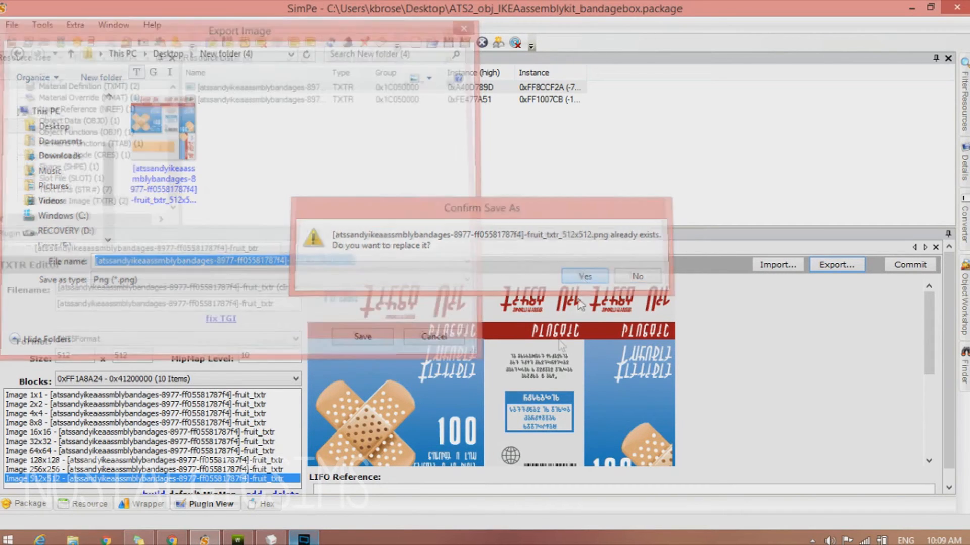
pyautogui.click(584, 276)
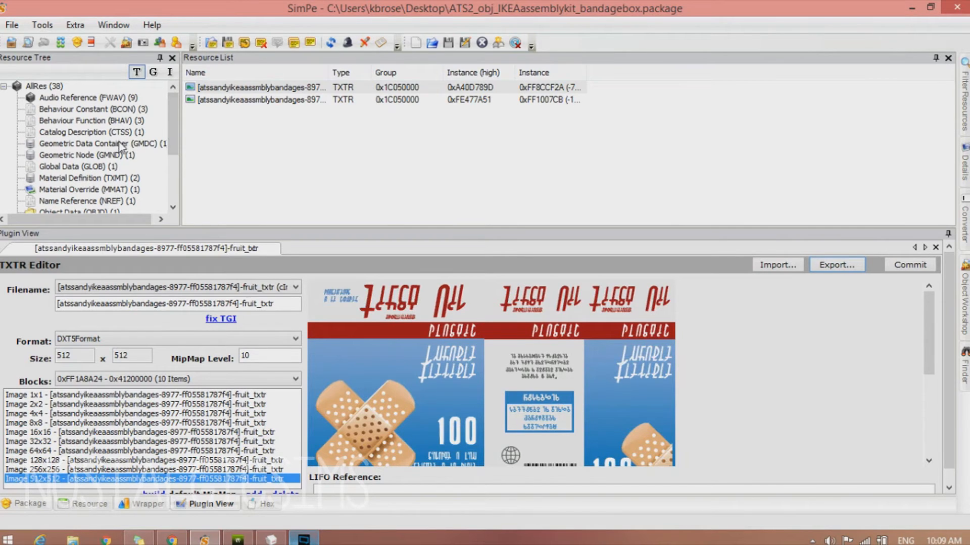
# Export the foodfruitbowl_fruit model from the GMDC resource as an OBJ, replacing the existing file.
pyautogui.click(93, 143)
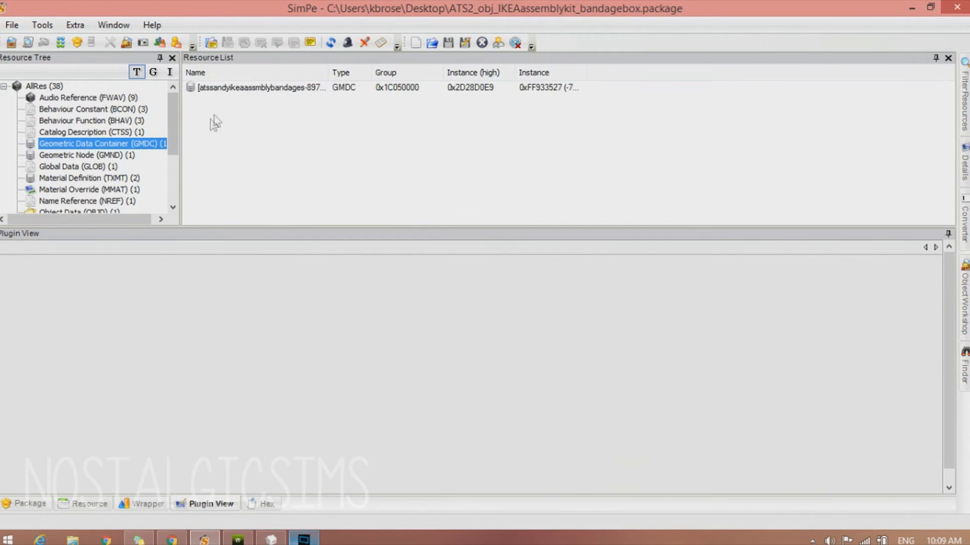
pyautogui.click(259, 87)
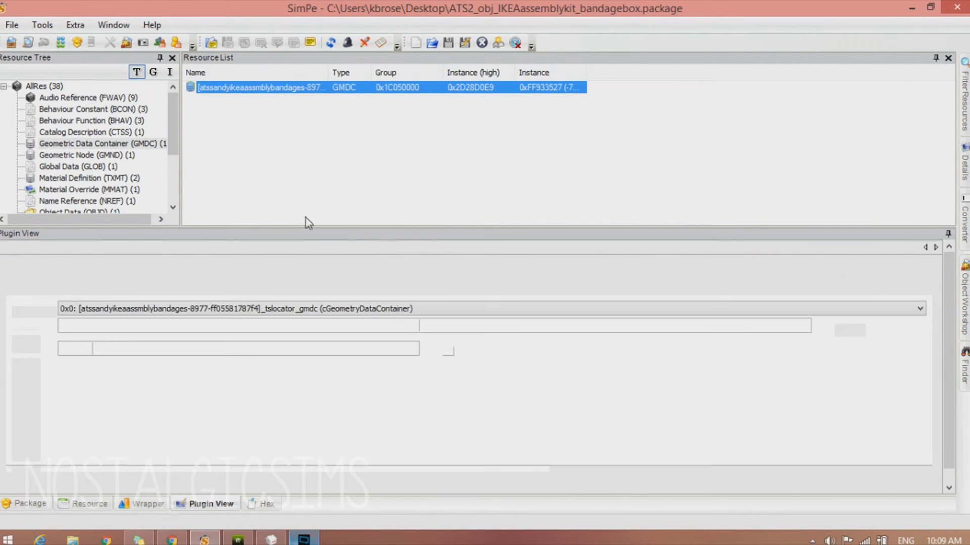
pyautogui.doubleClick(262, 87)
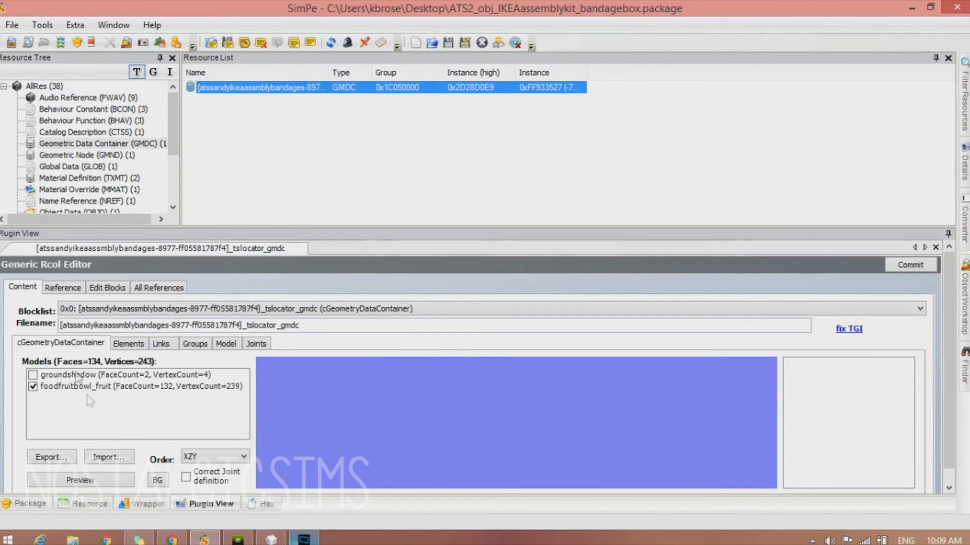
pyautogui.moveTo(87, 396)
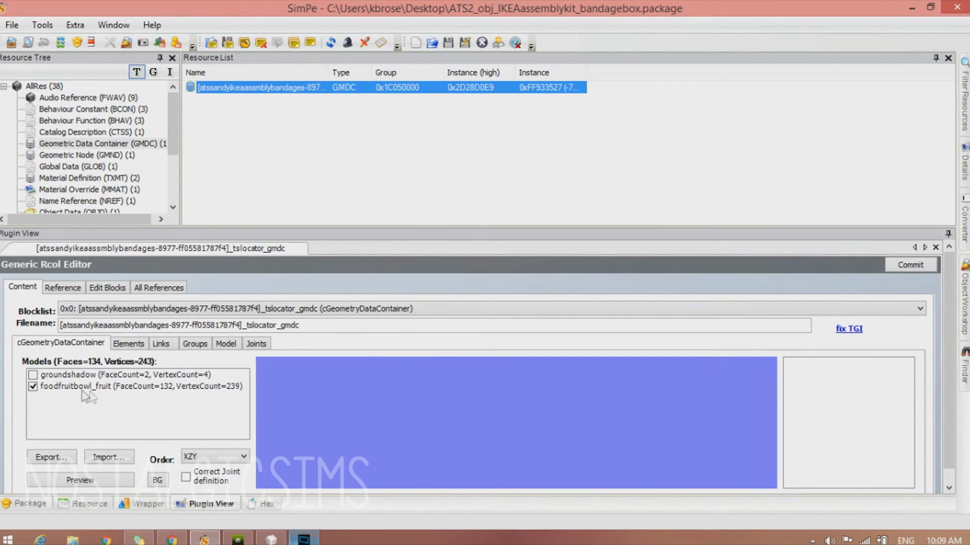
pyautogui.click(105, 386)
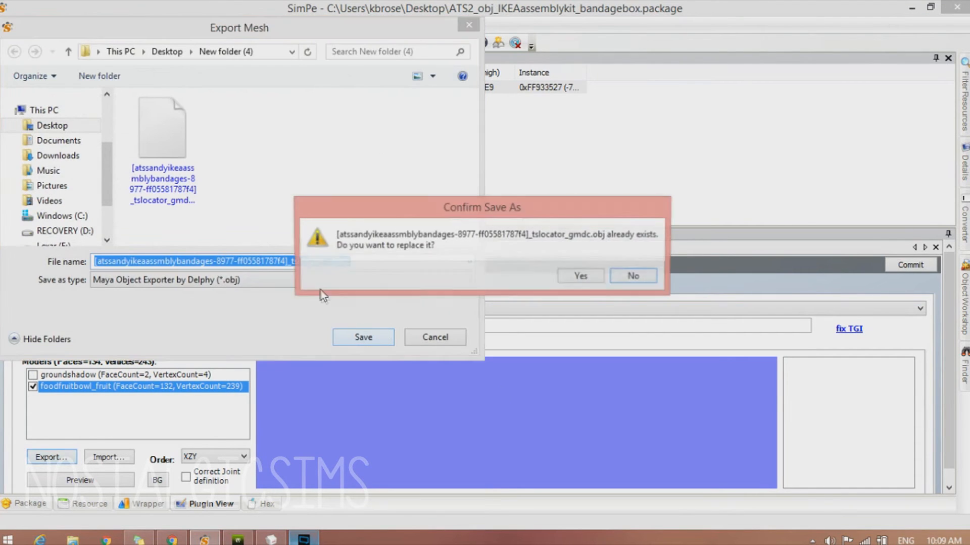
pyautogui.click(578, 274)
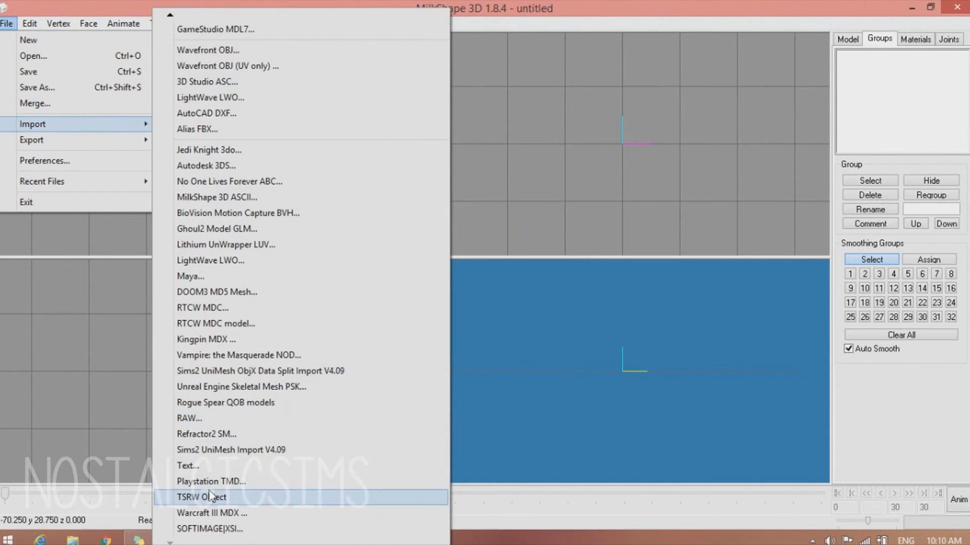
# Import plant1.wso as a TSRW object, then import the exported bandage box OBJ as an extra group.
pyautogui.click(201, 497)
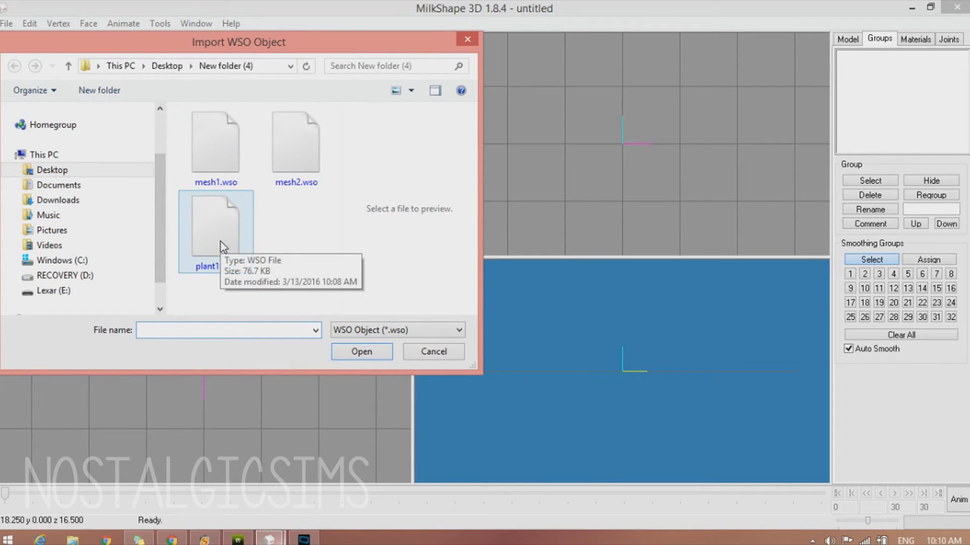
pyautogui.click(362, 352)
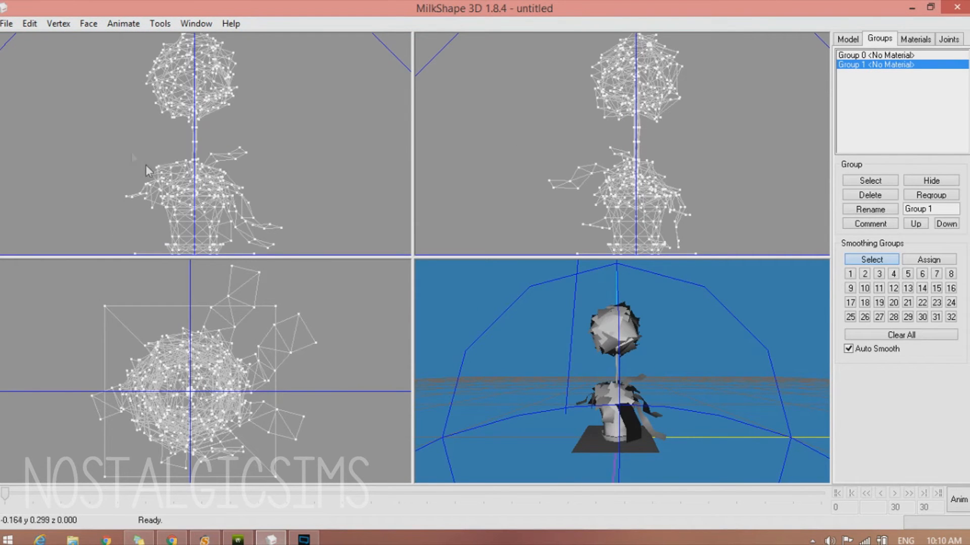
pyautogui.click(7, 24)
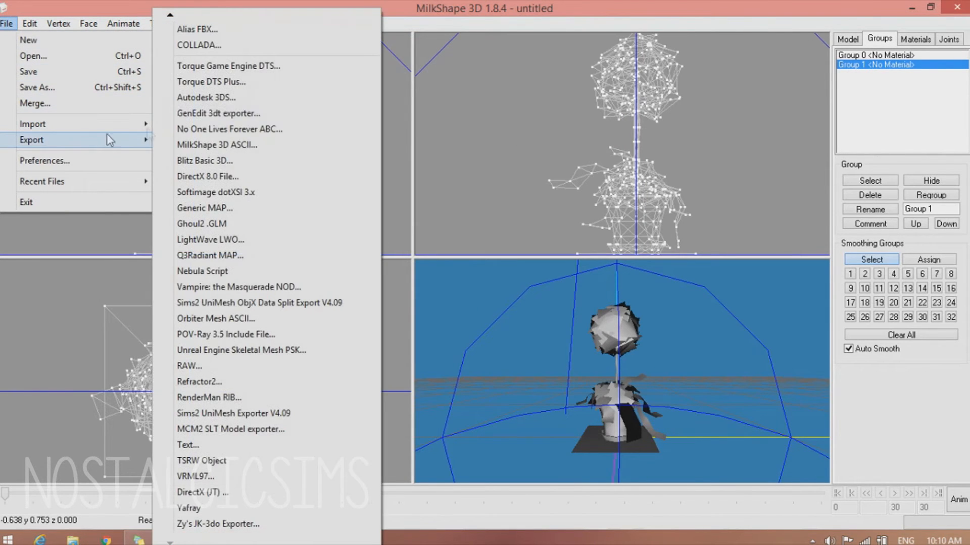
pyautogui.moveTo(218, 113)
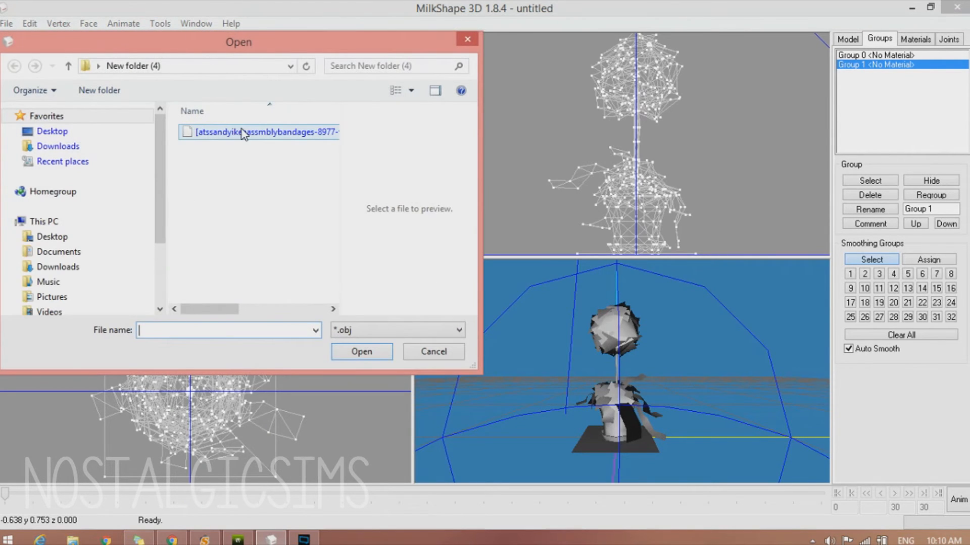
pyautogui.click(260, 131)
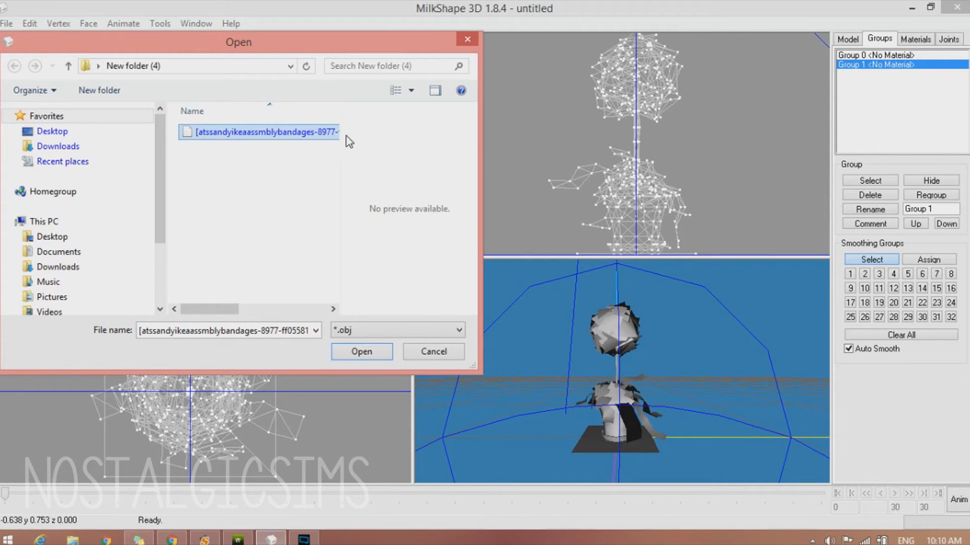
pyautogui.click(360, 352)
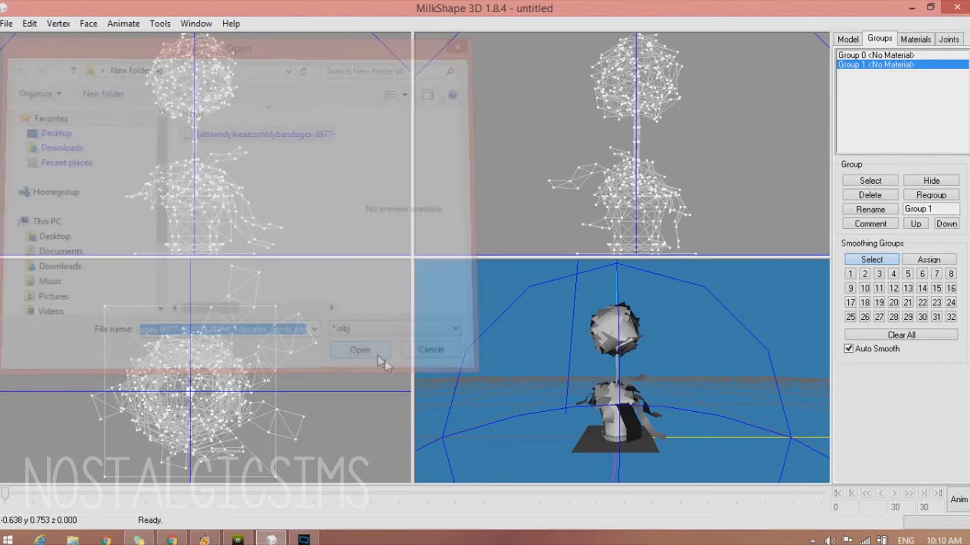
pyautogui.click(360, 351)
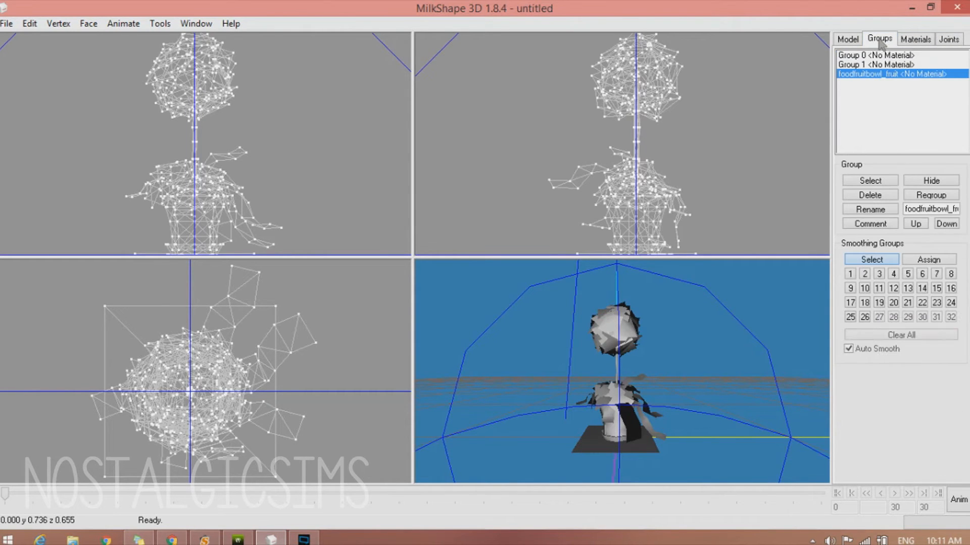
# Delete the Group 1 topiary mesh and select Group 0.
pyautogui.click(876, 64)
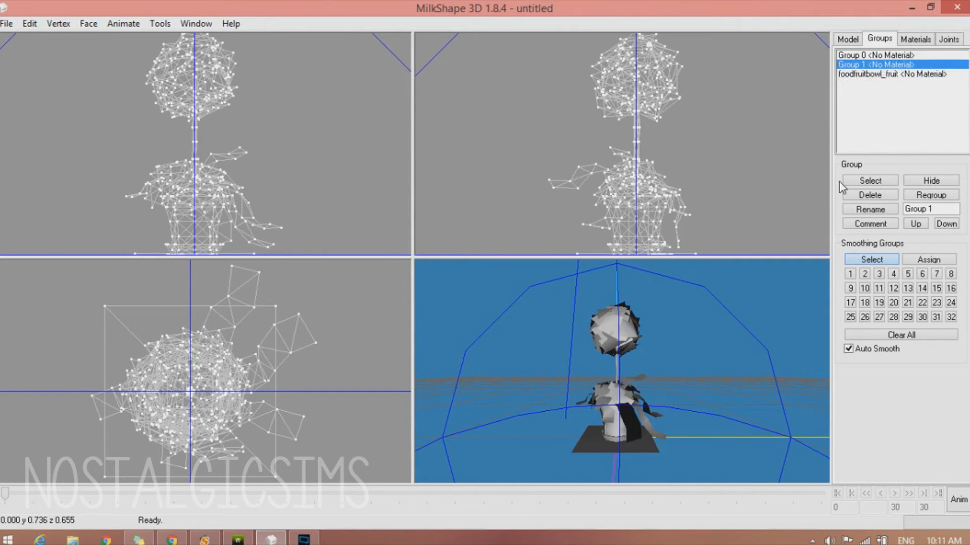
pyautogui.click(869, 194)
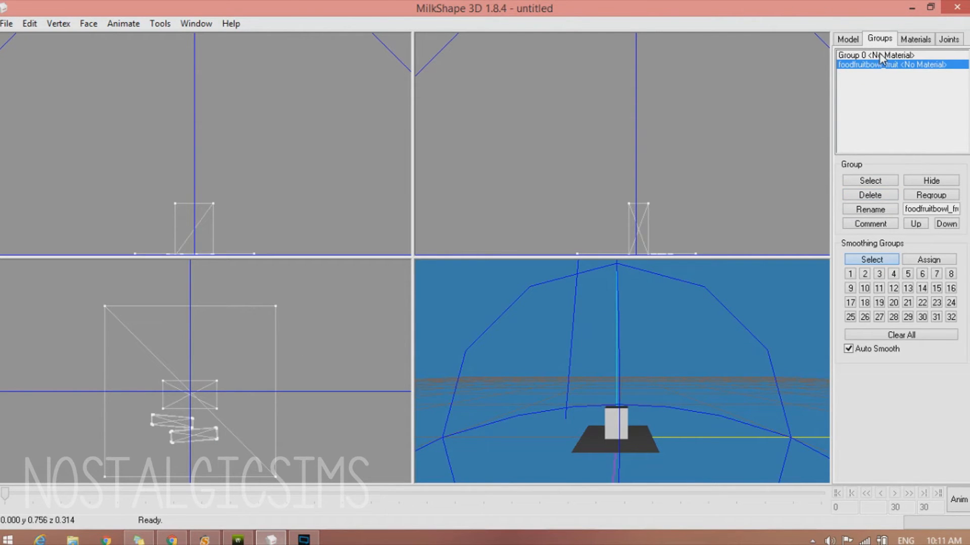
pyautogui.click(847, 38)
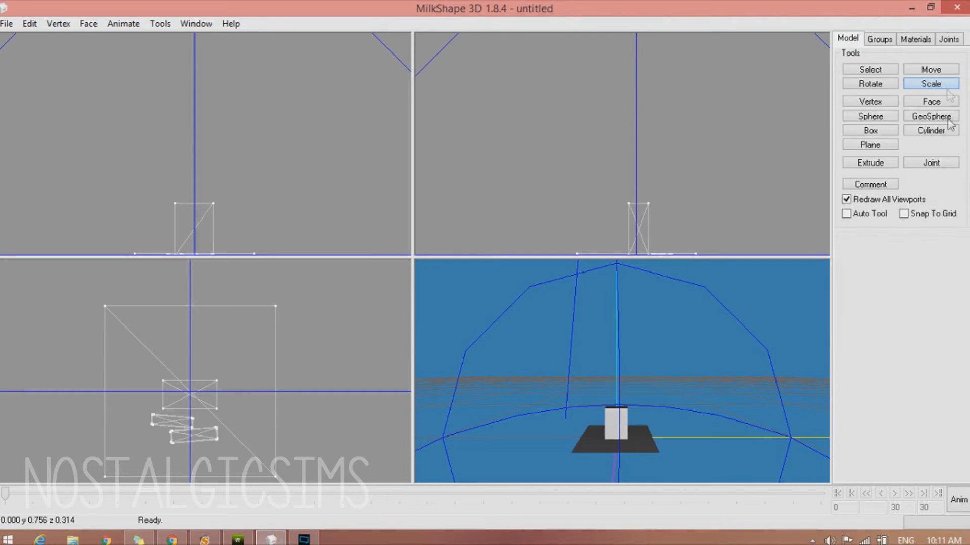
pyautogui.click(930, 83)
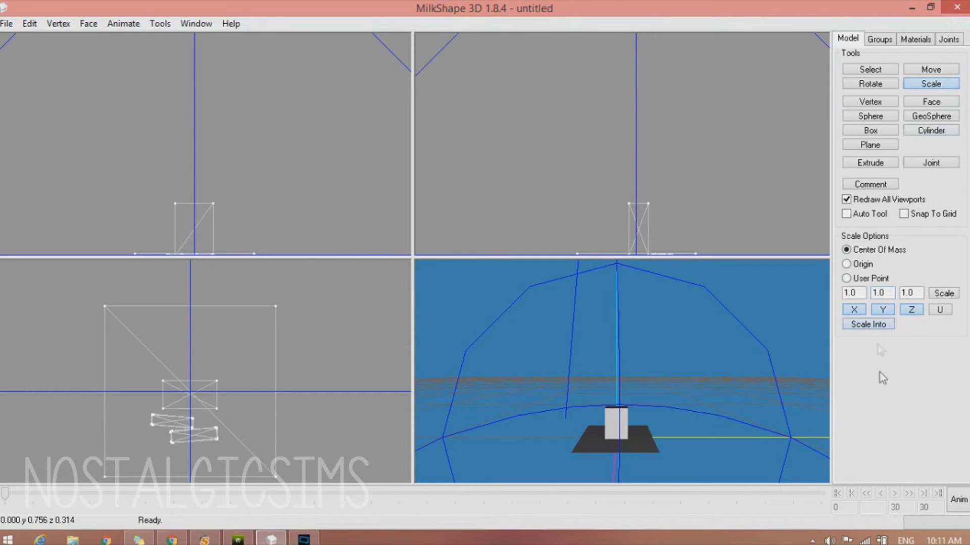
# Assign the selected mesh vertices to joint 0xCD68F001 on the Joints tab.
pyautogui.click(949, 38)
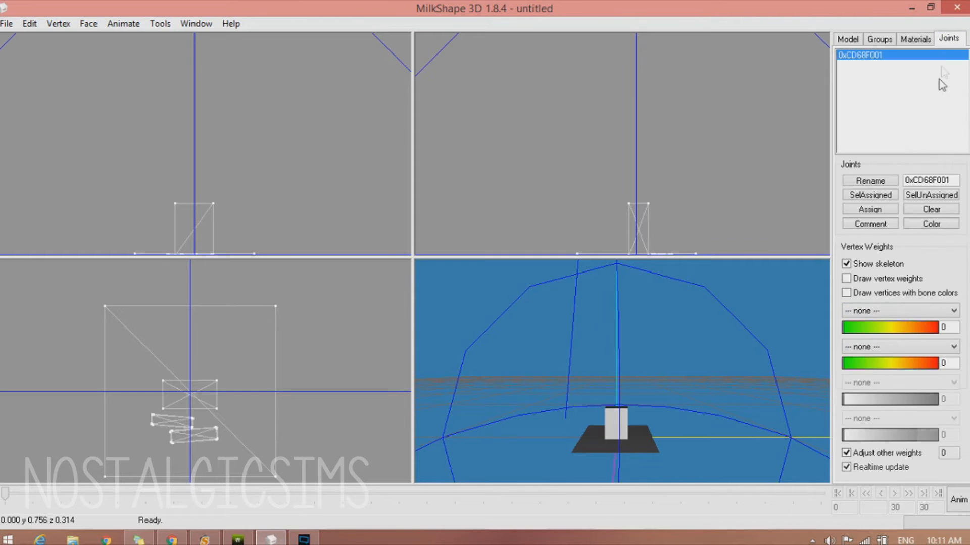
pyautogui.click(869, 209)
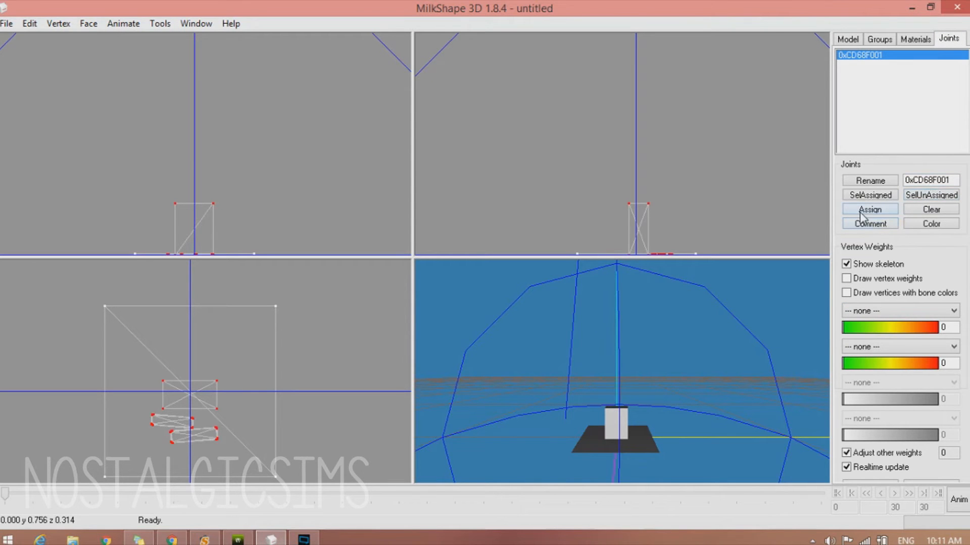
pyautogui.click(878, 40)
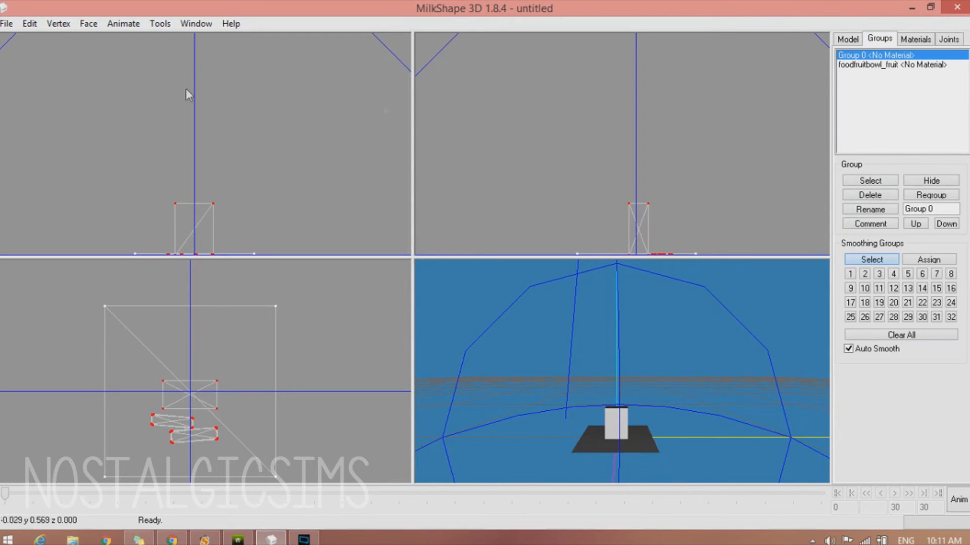
# Export Group 0 from MilkShape 3D as a TSRW Object named mesh1.wso.
pyautogui.click(7, 23)
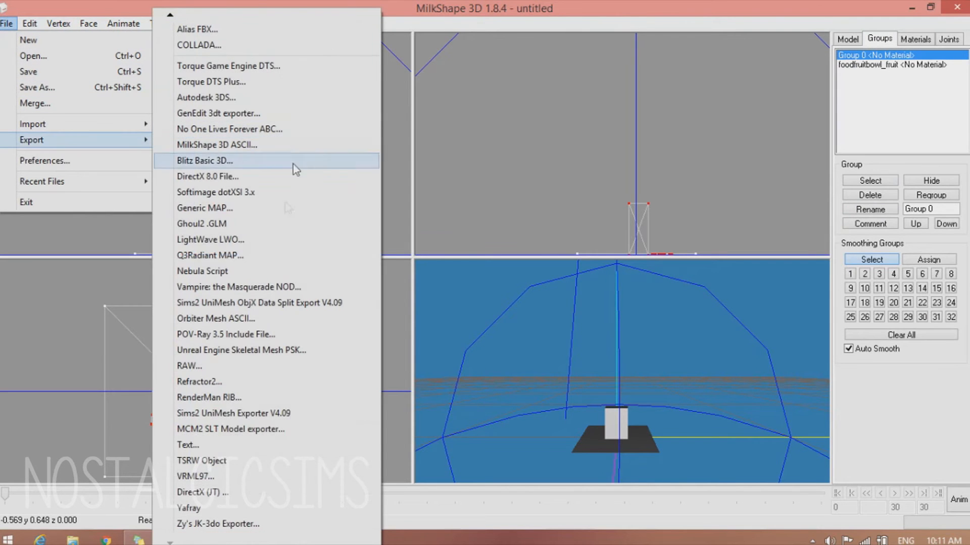
pyautogui.moveTo(220, 460)
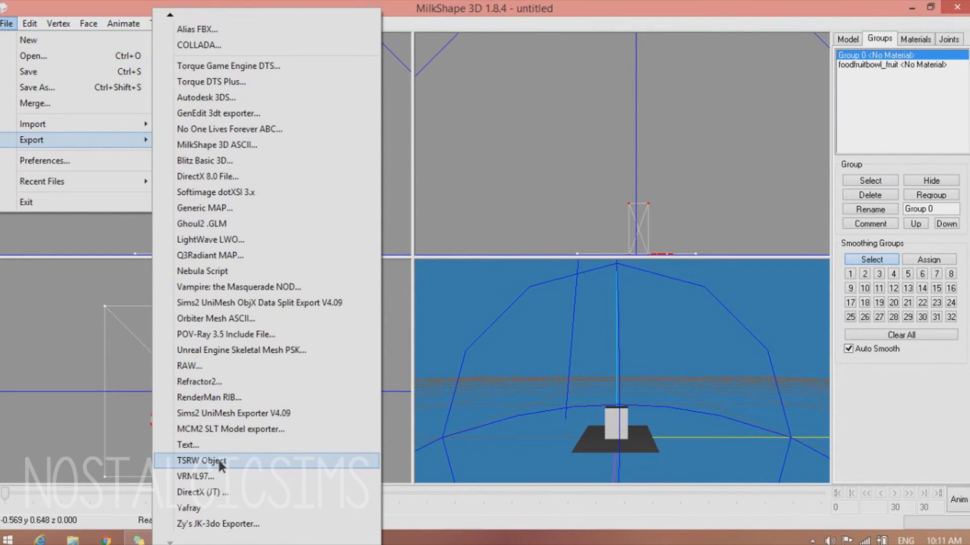
pyautogui.click(202, 461)
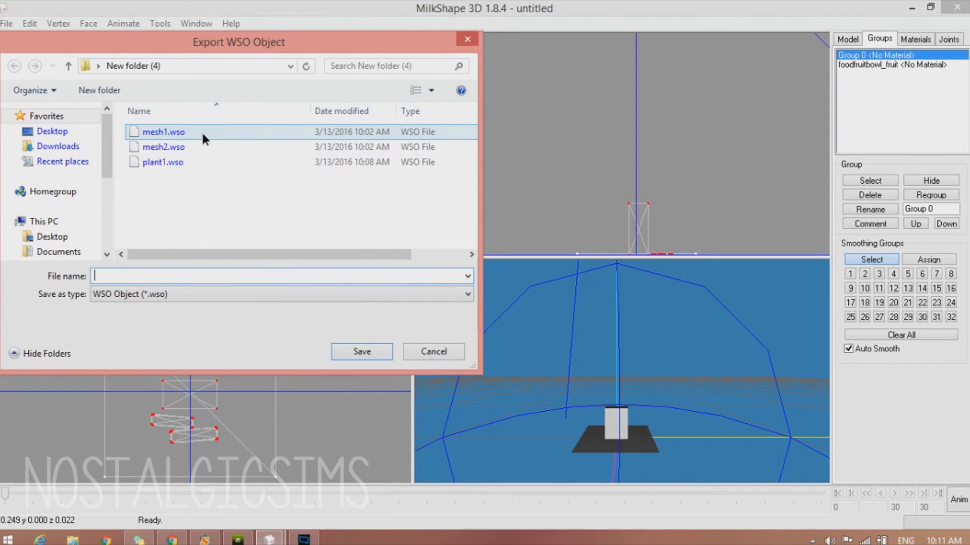
pyautogui.click(361, 351)
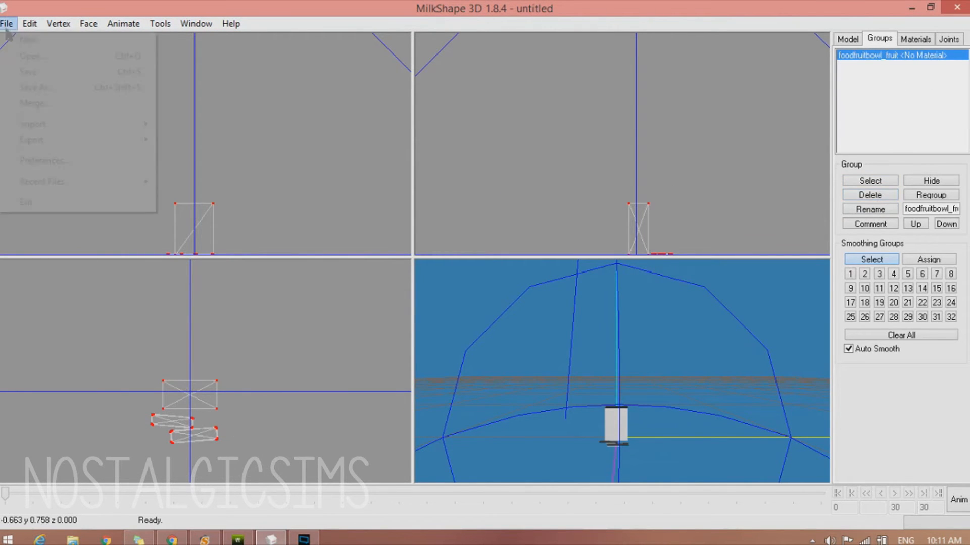
# Export the remaining fruit group as mesh2.wso, replacing the existing file.
pyautogui.click(31, 139)
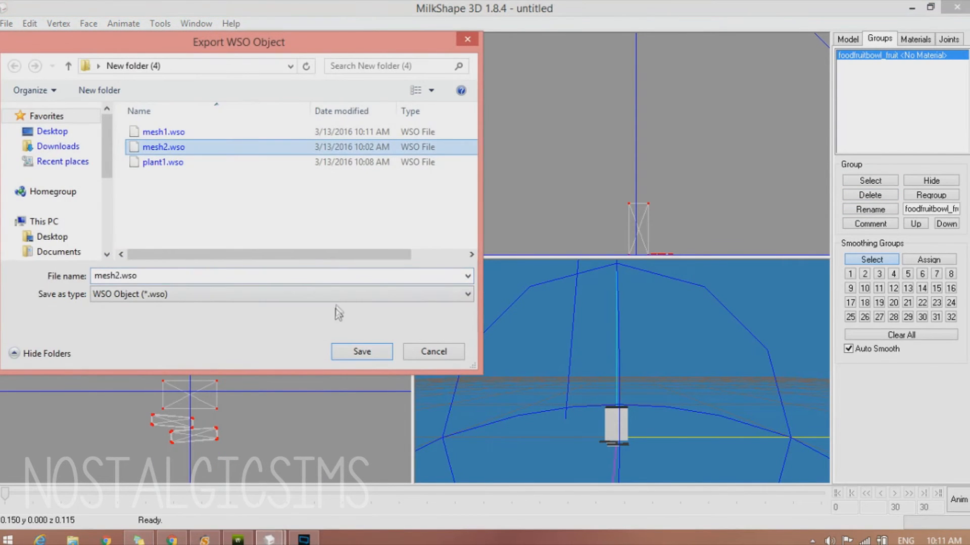
pyautogui.click(362, 352)
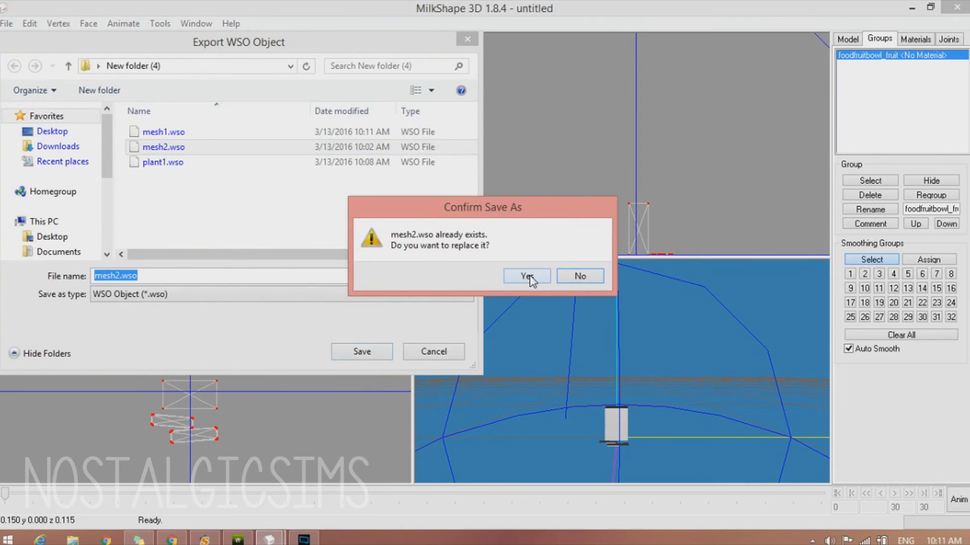
pyautogui.click(526, 275)
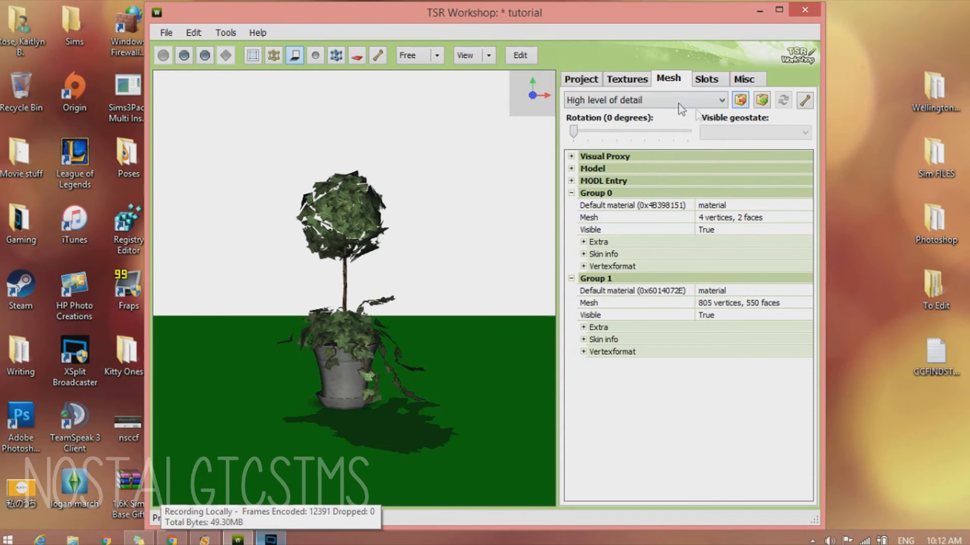
# Import mesh1.wso into the high level of detail and acknowledge the success message.
pyautogui.click(762, 100)
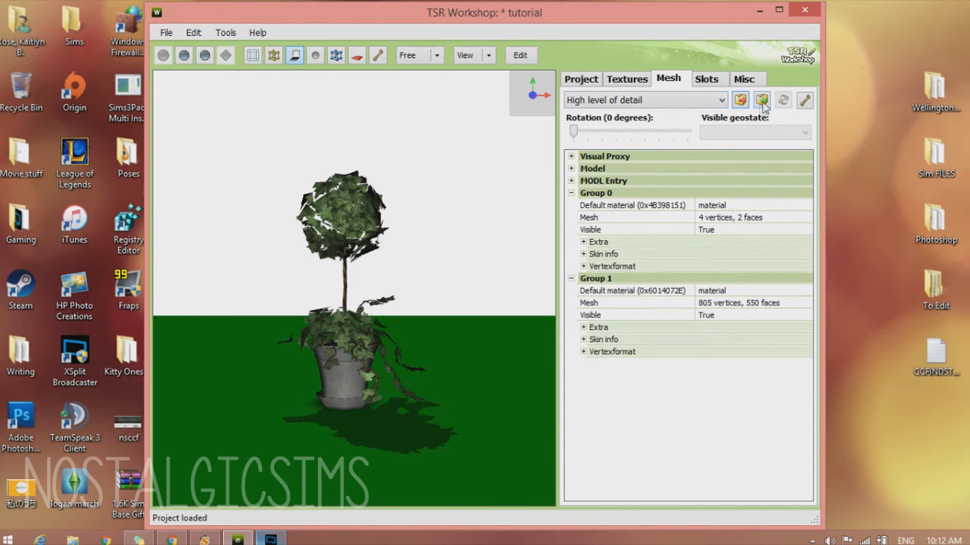
pyautogui.click(762, 100)
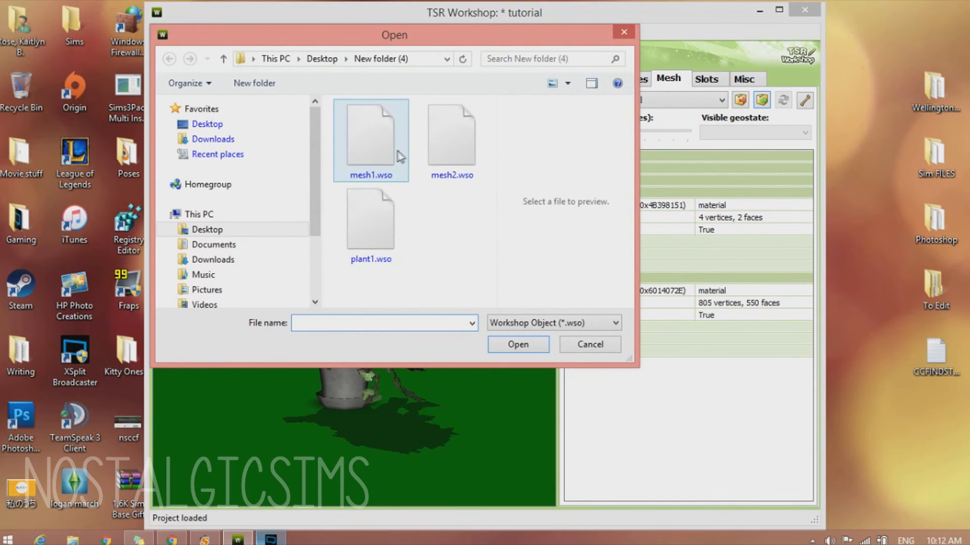
pyautogui.click(517, 344)
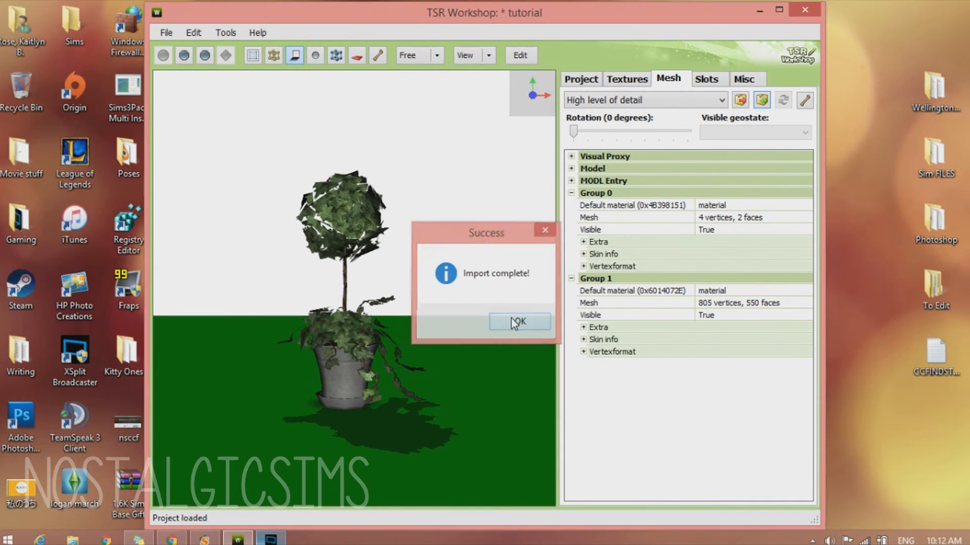
pyautogui.click(518, 322)
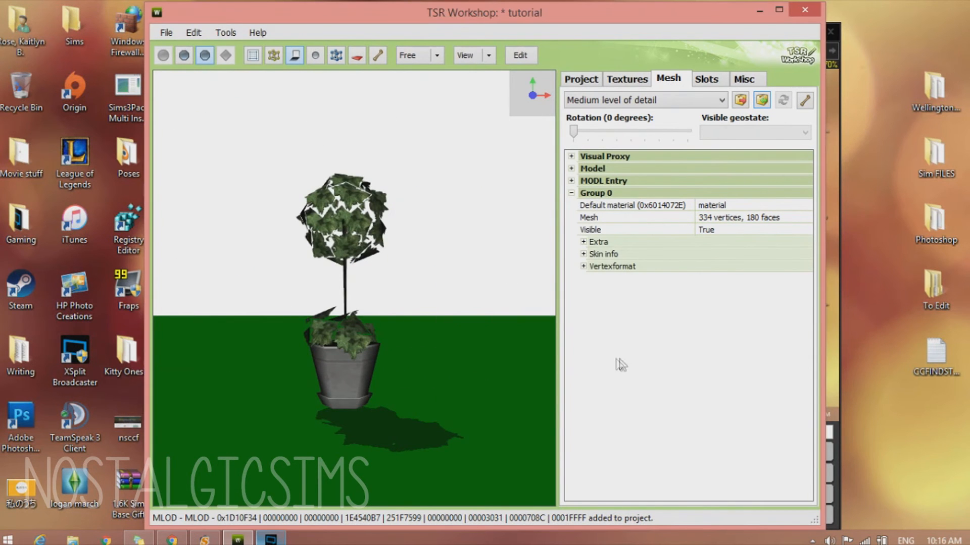
pyautogui.moveTo(612, 374)
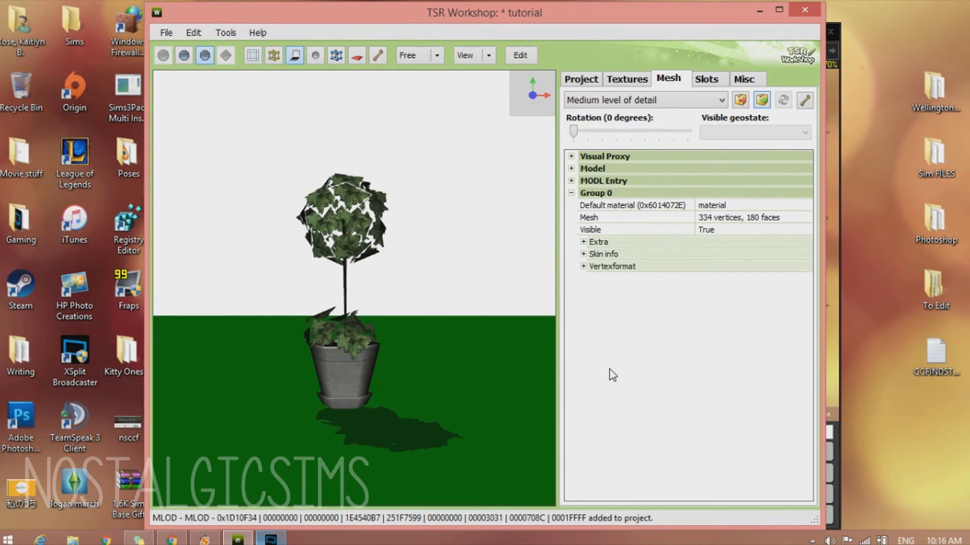
pyautogui.moveTo(501, 318)
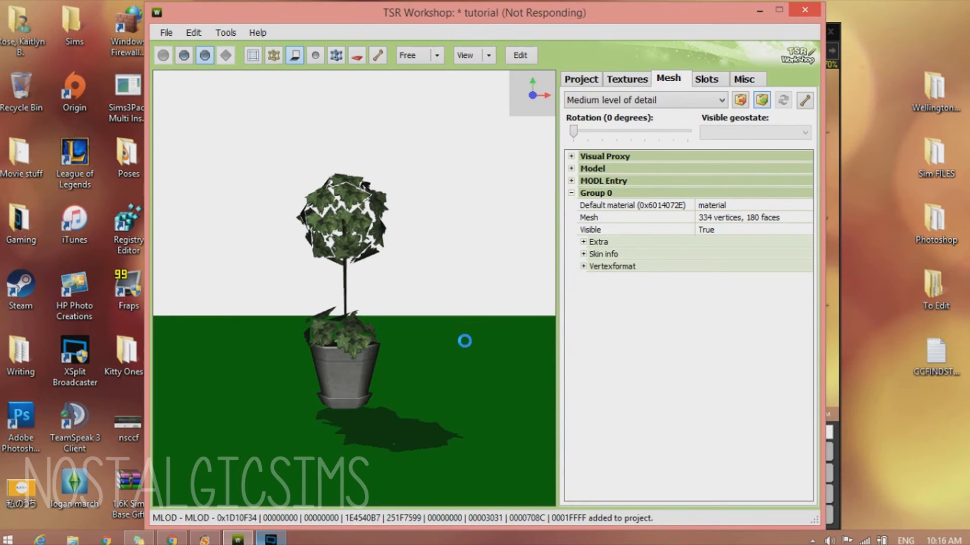
pyautogui.moveTo(458, 351)
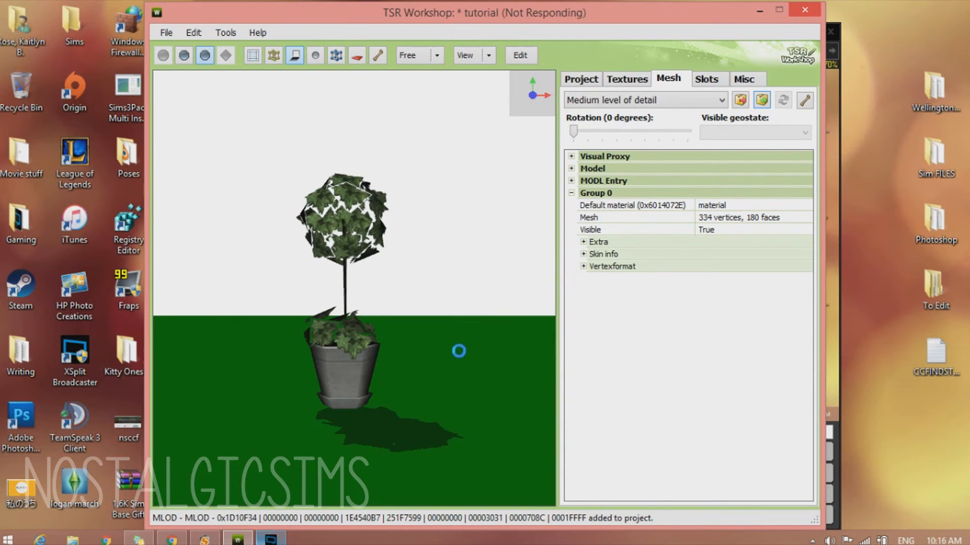
pyautogui.moveTo(463, 359)
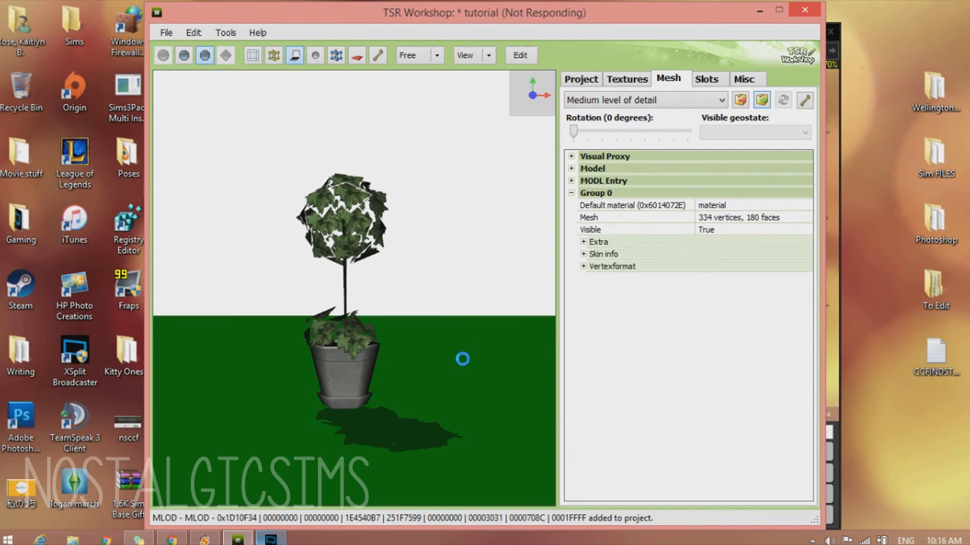
pyautogui.moveTo(456, 399)
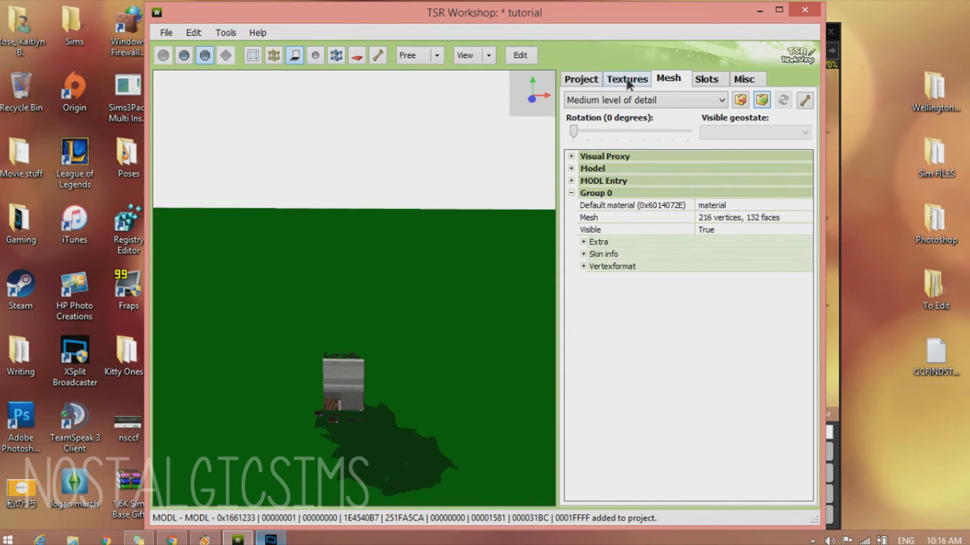
# From the overlay texture's Image Editor, browse to New folder (4) and select the bandage PNG.
pyautogui.click(626, 79)
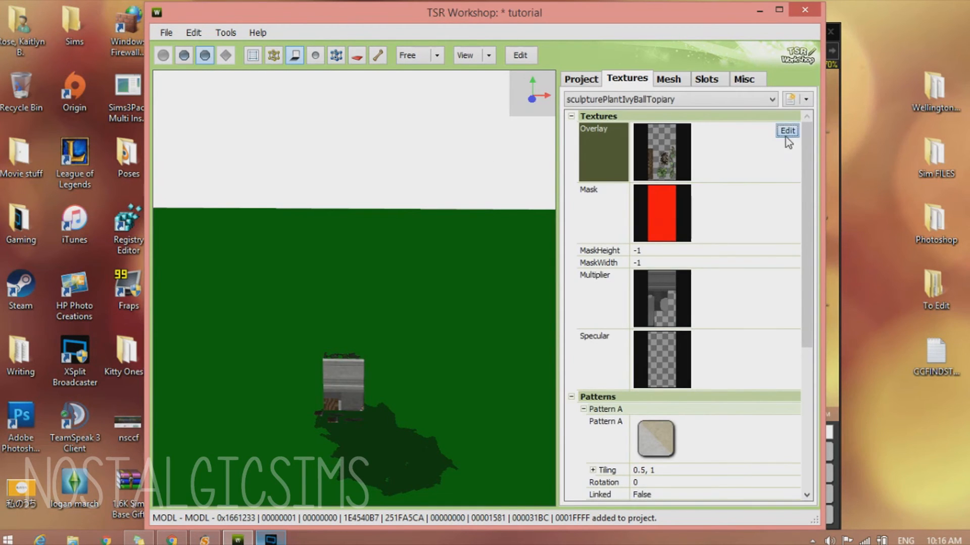
pyautogui.click(787, 130)
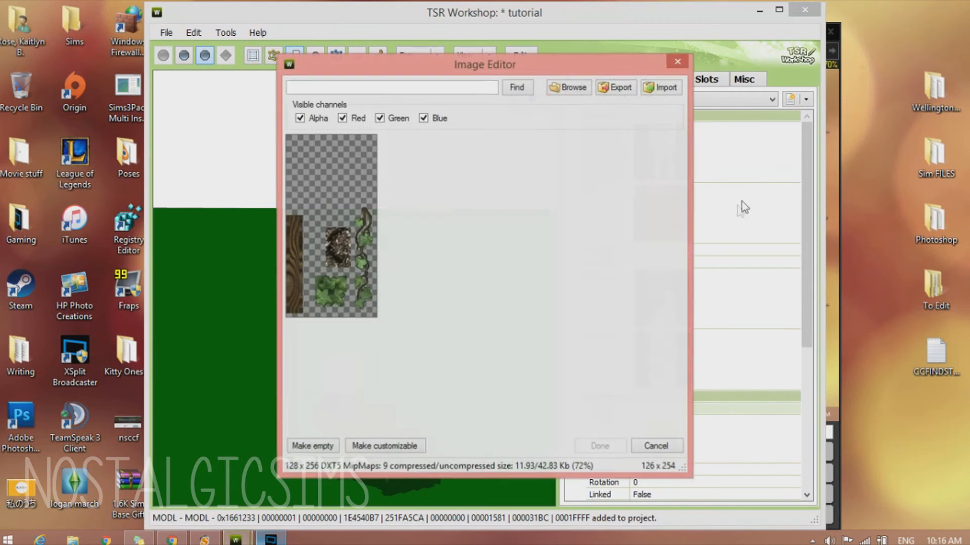
pyautogui.click(660, 86)
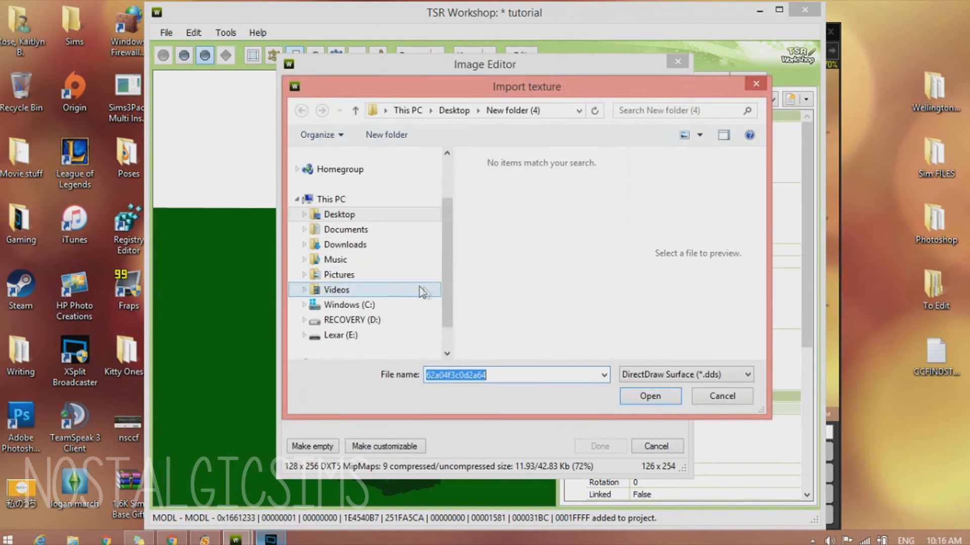
pyautogui.click(340, 214)
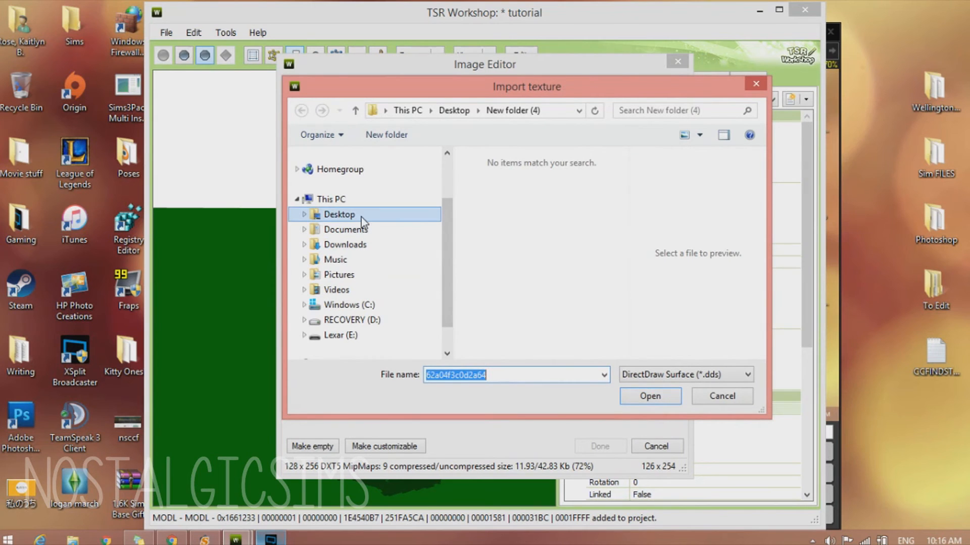
pyautogui.click(301, 110)
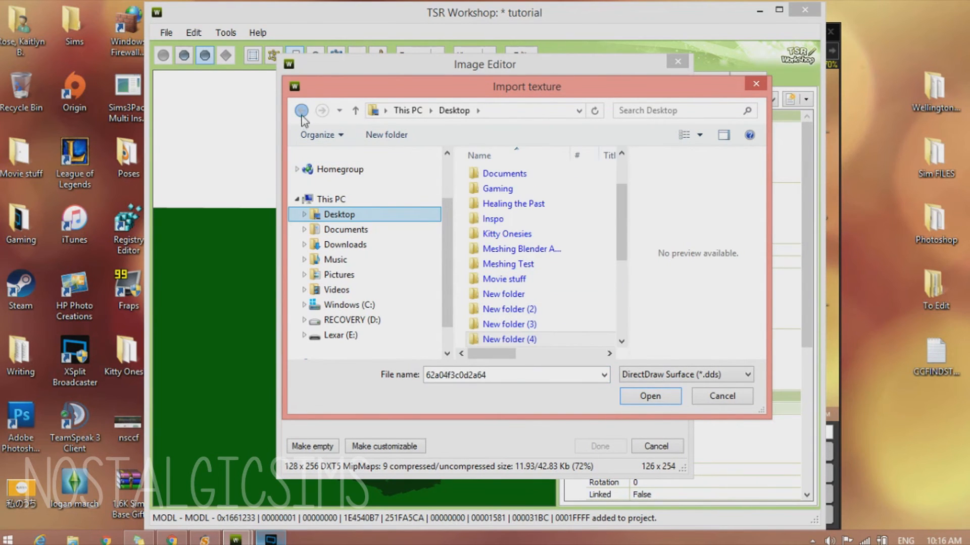
pyautogui.click(741, 375)
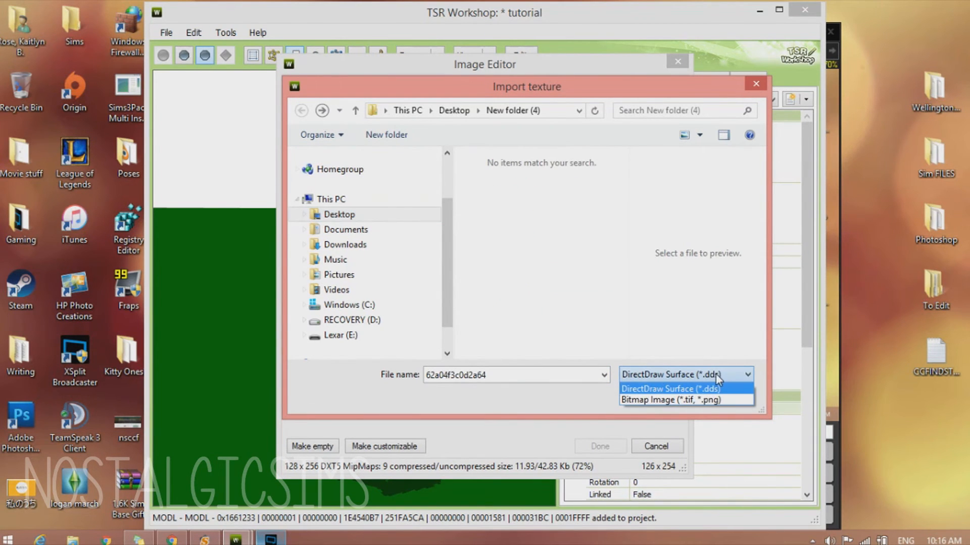
pyautogui.moveTo(671, 400)
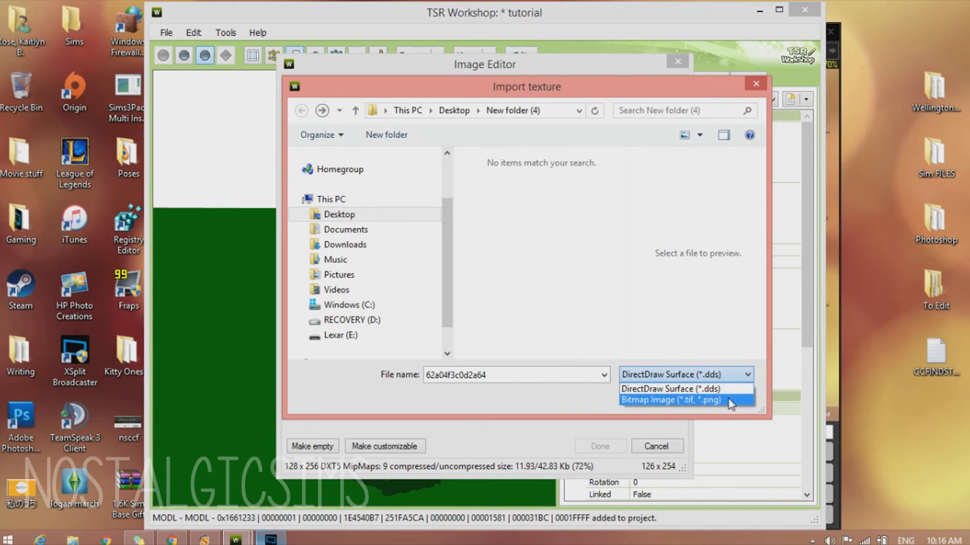
pyautogui.click(671, 400)
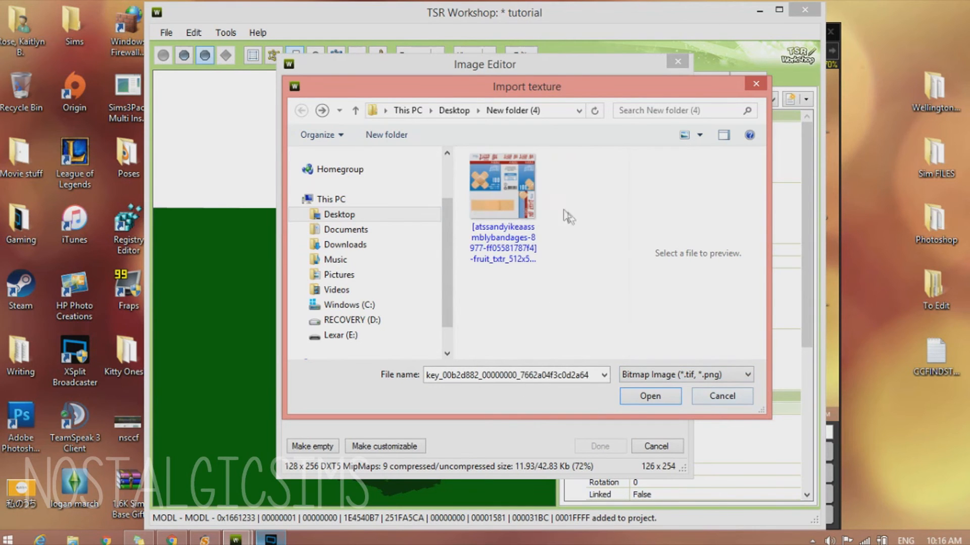
pyautogui.click(648, 396)
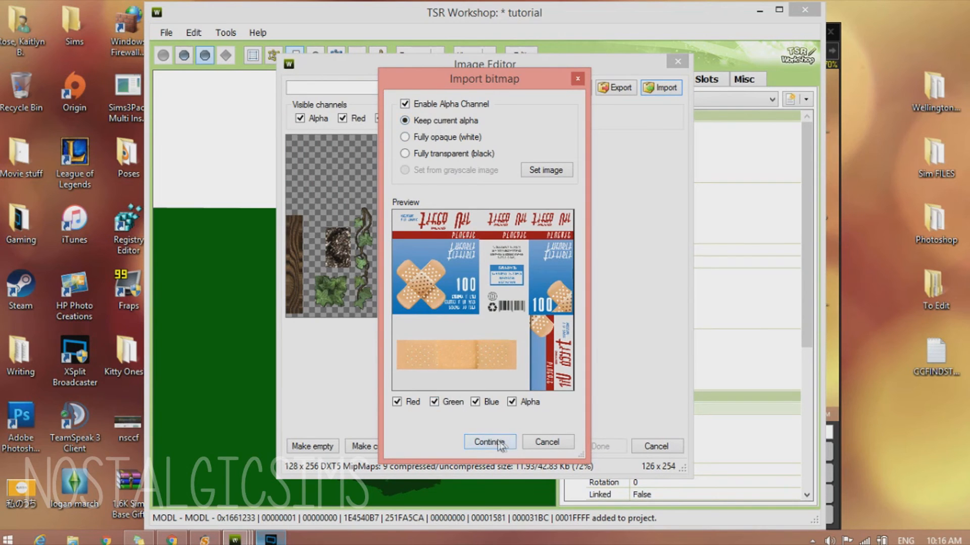
# Import the bandage box image and apply it as the object's overlay texture.
pyautogui.click(489, 442)
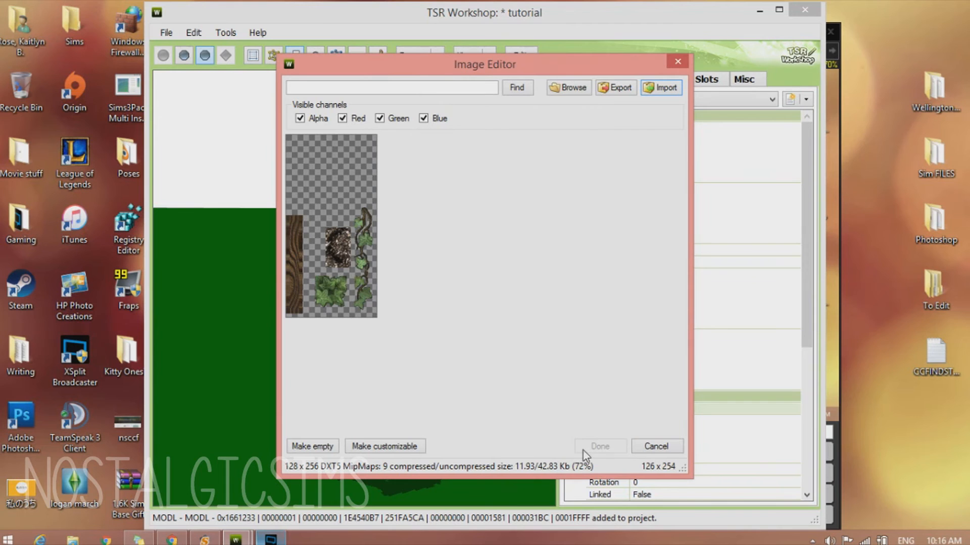
pyautogui.moveTo(586, 451)
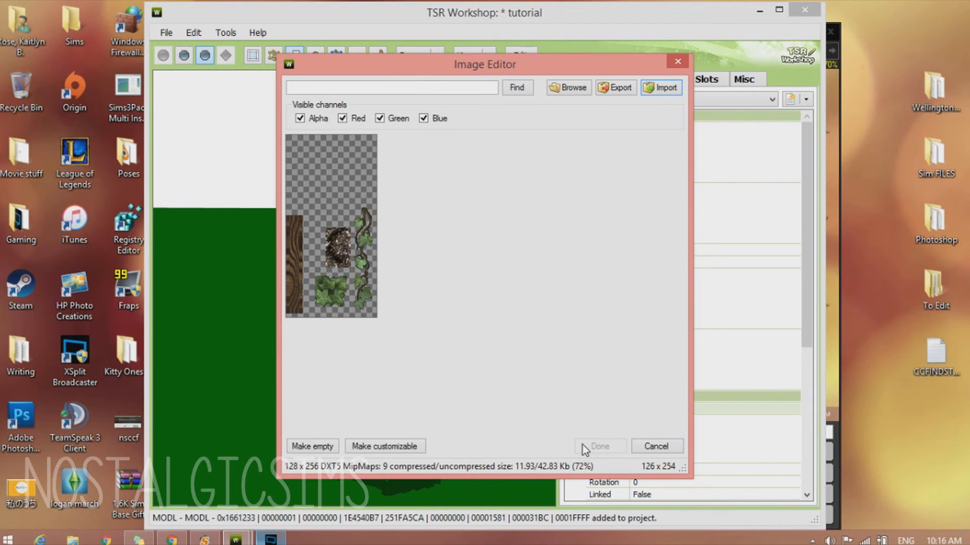
pyautogui.click(660, 86)
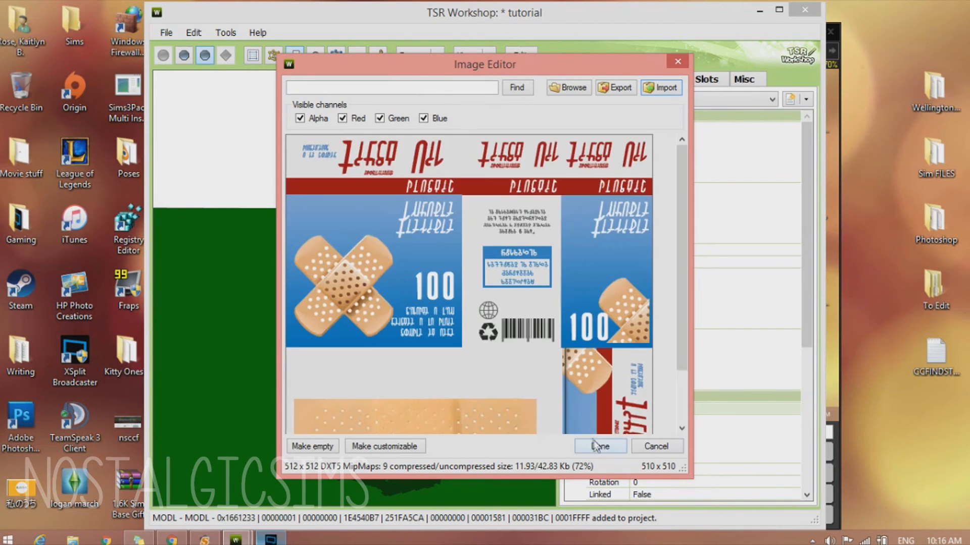
pyautogui.click(599, 447)
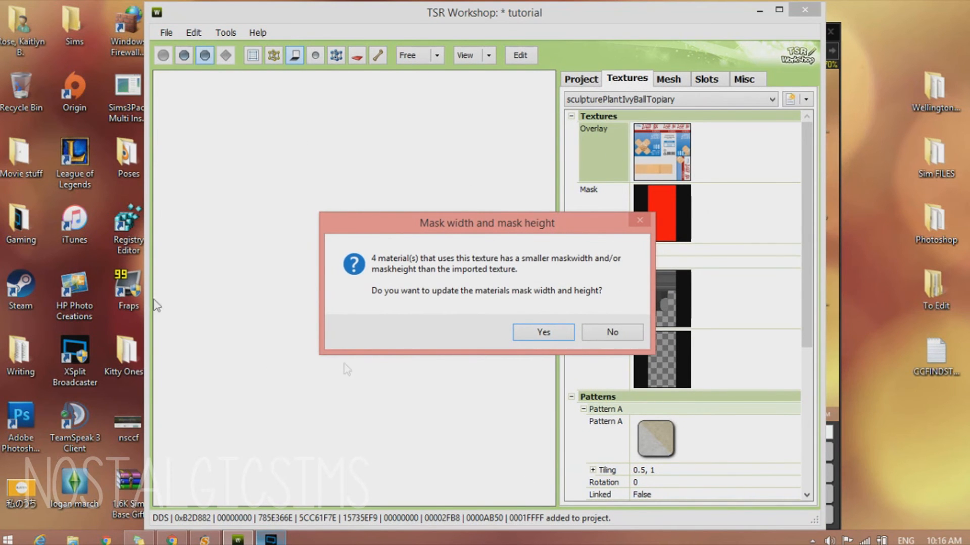
pyautogui.moveTo(479, 408)
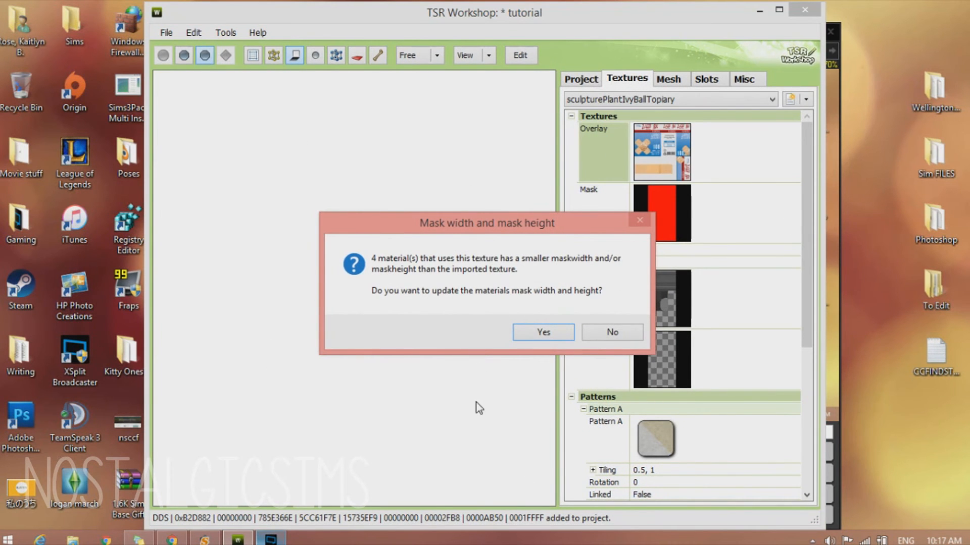
pyautogui.moveTo(535, 349)
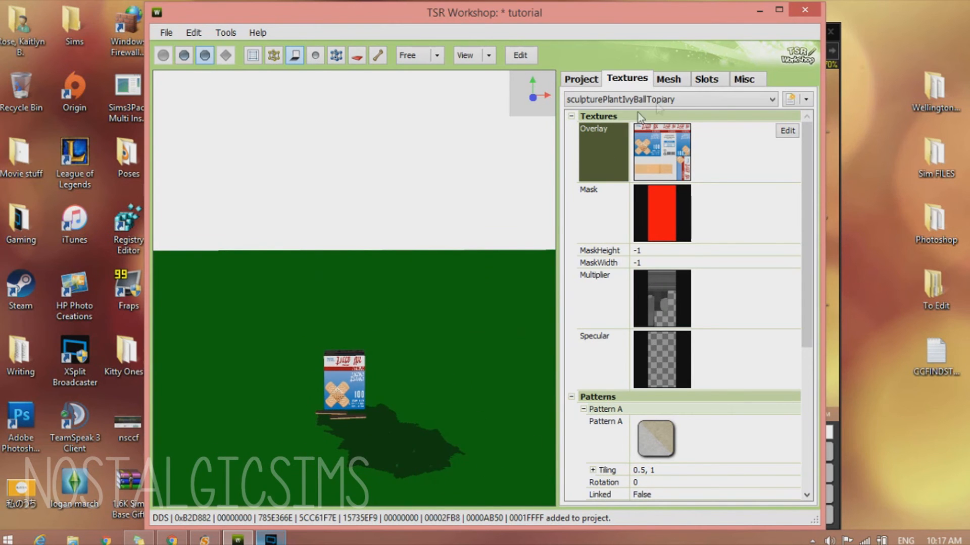
# Replace the shadow high level of detail mesh with the 216-vertex medium detail mesh.
pyautogui.click(668, 79)
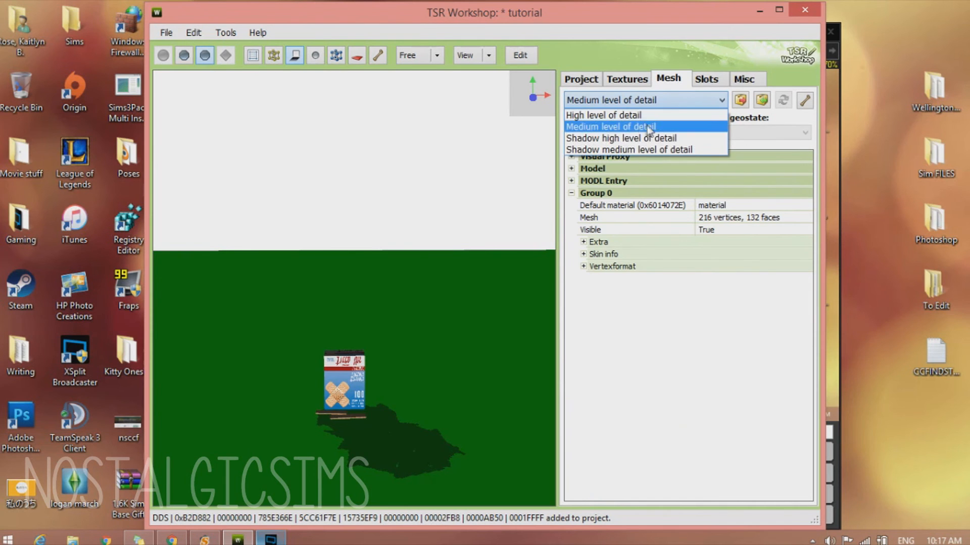
pyautogui.click(620, 138)
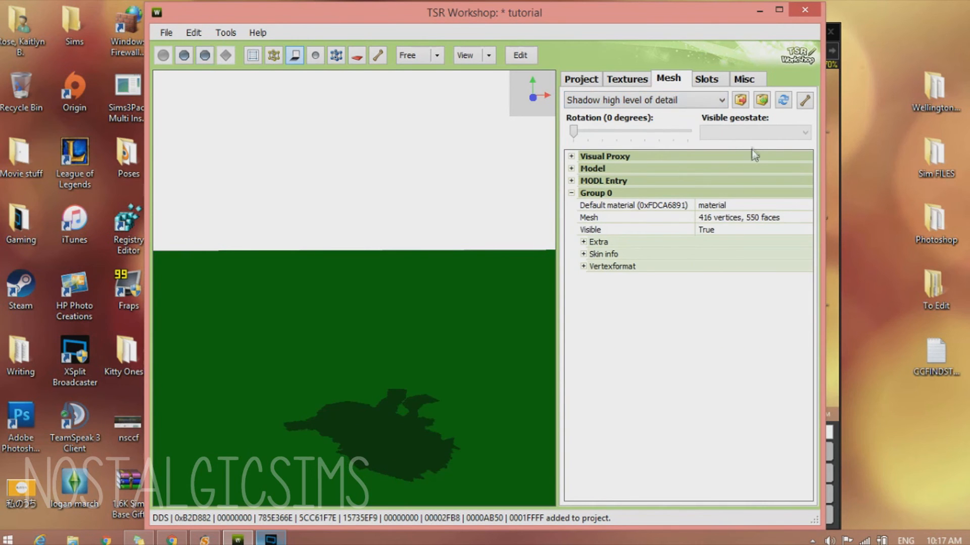
pyautogui.moveTo(795, 109)
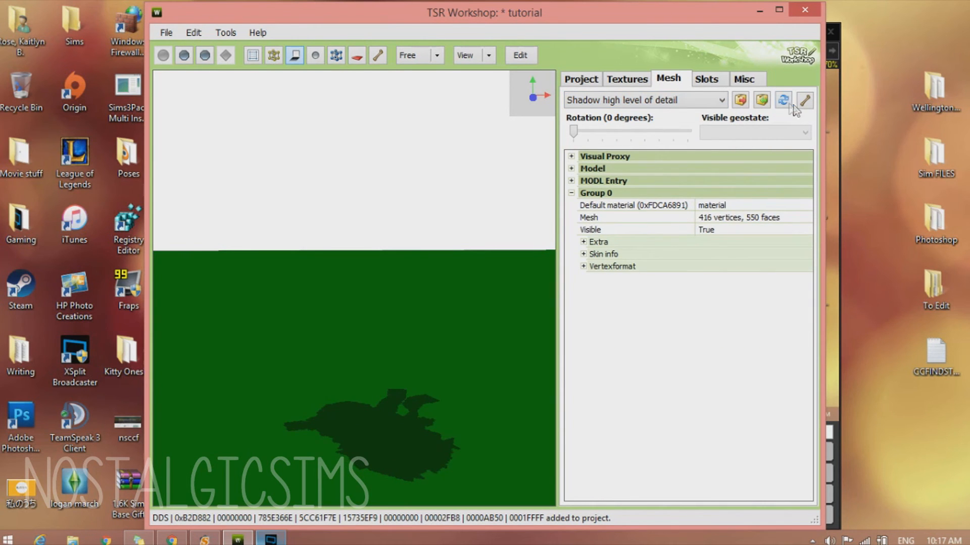
pyautogui.click(805, 100)
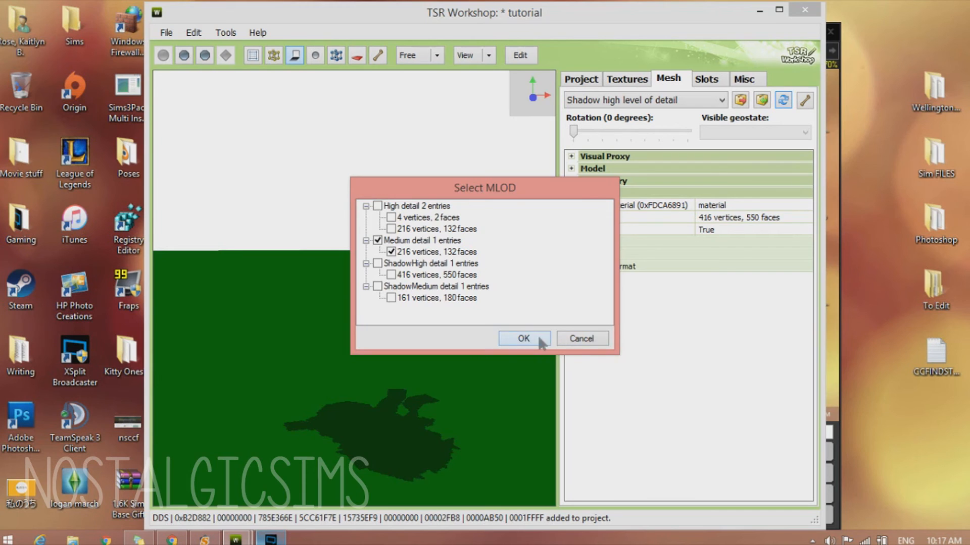
pyautogui.click(522, 339)
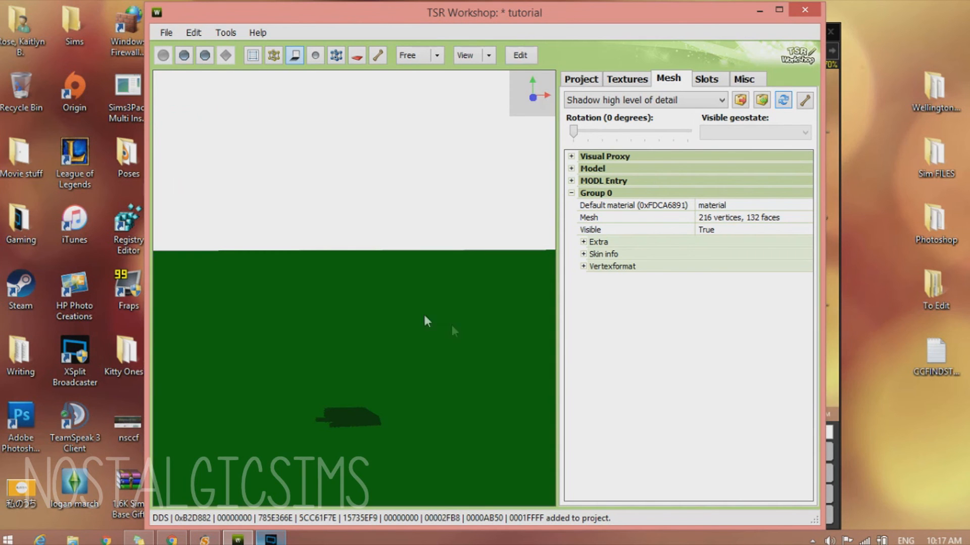
# Replace the shadow medium level of detail mesh with the 216-vertex medium detail mesh.
pyautogui.click(643, 100)
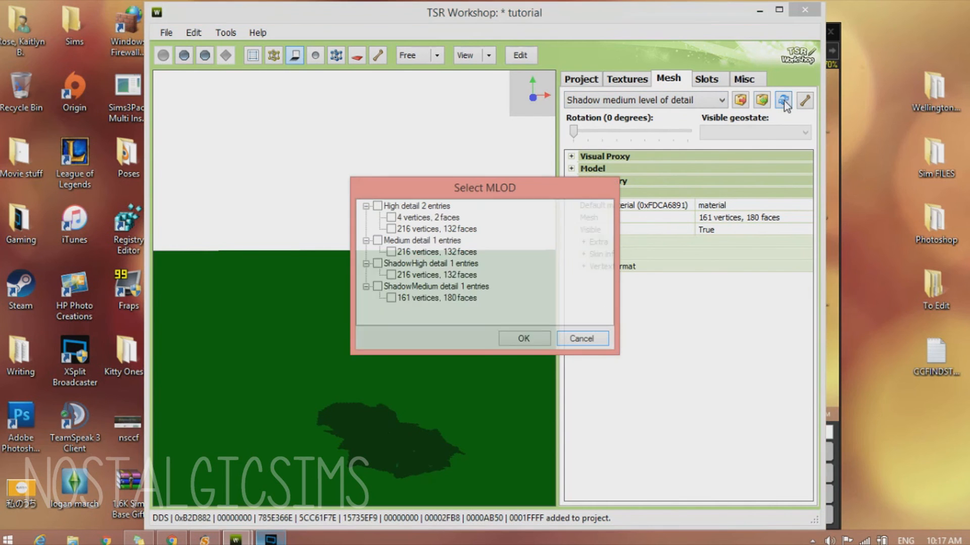
pyautogui.click(378, 241)
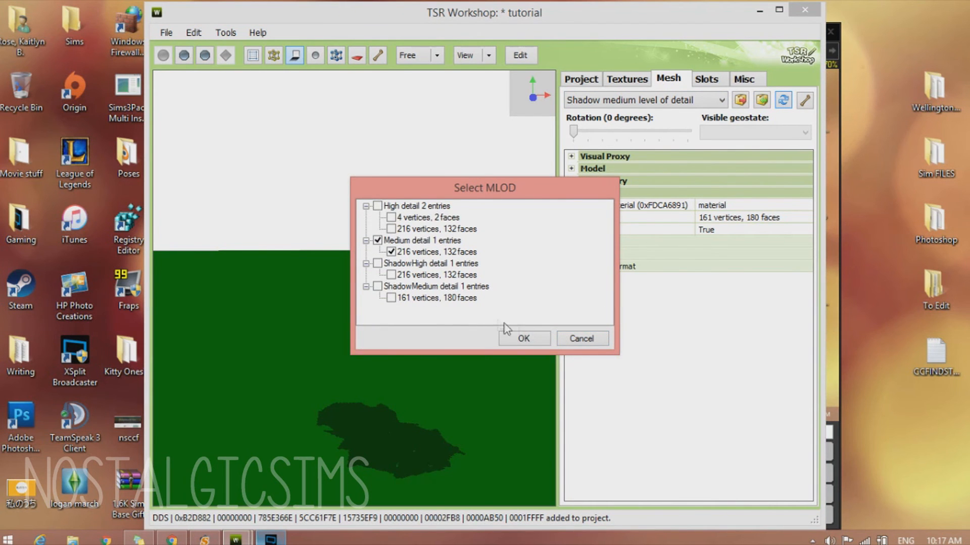
pyautogui.click(522, 339)
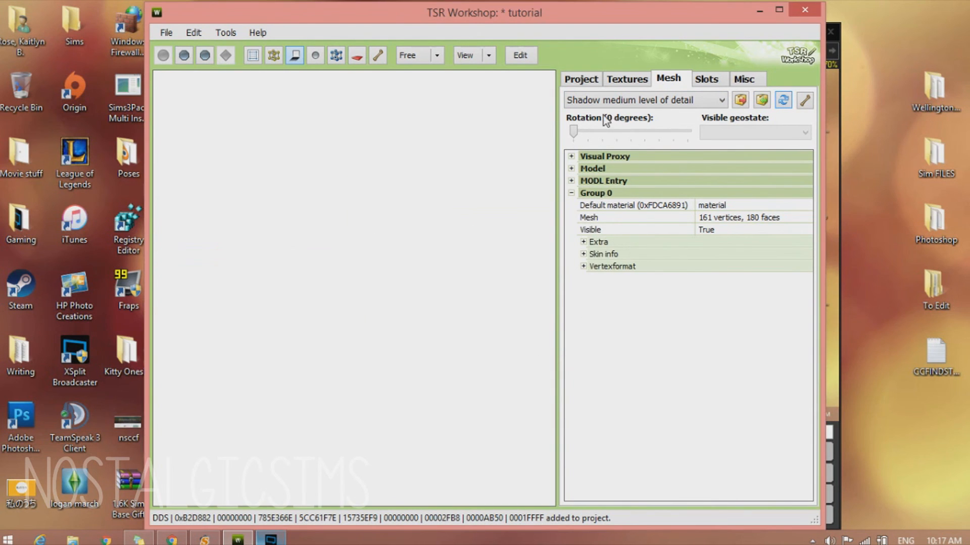
pyautogui.moveTo(714, 104)
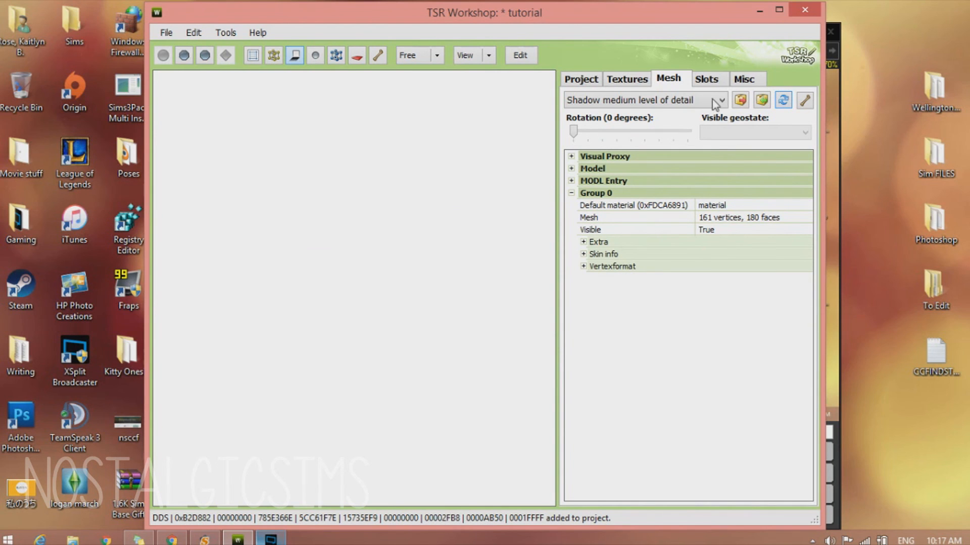
pyautogui.moveTo(705, 106)
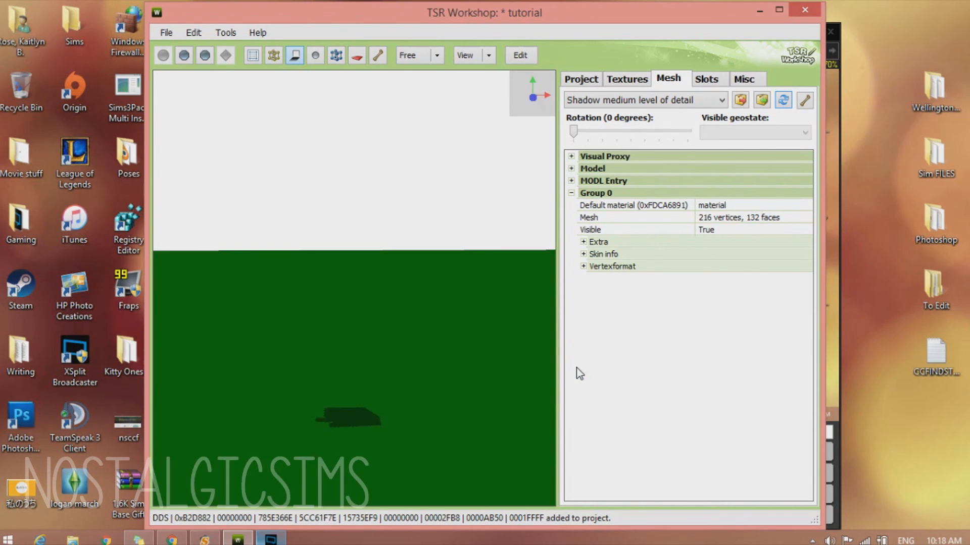
# View the high detail bandage box mesh, then switch to the project's object settings.
pyautogui.click(644, 100)
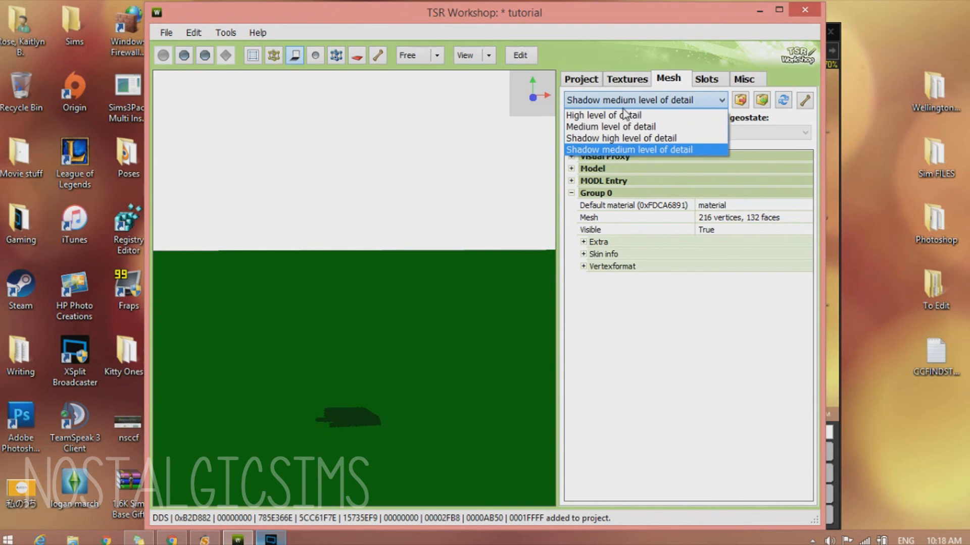
pyautogui.click(604, 115)
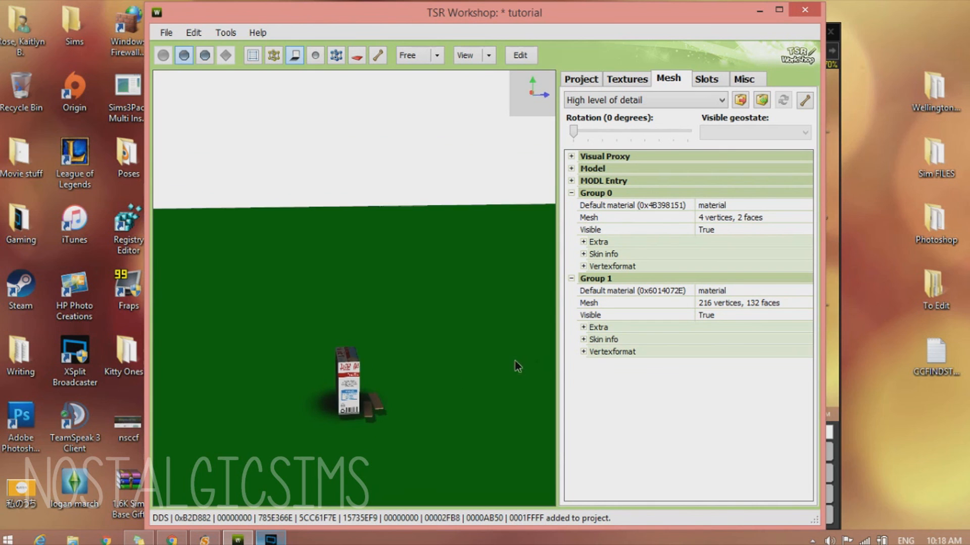
pyautogui.click(579, 79)
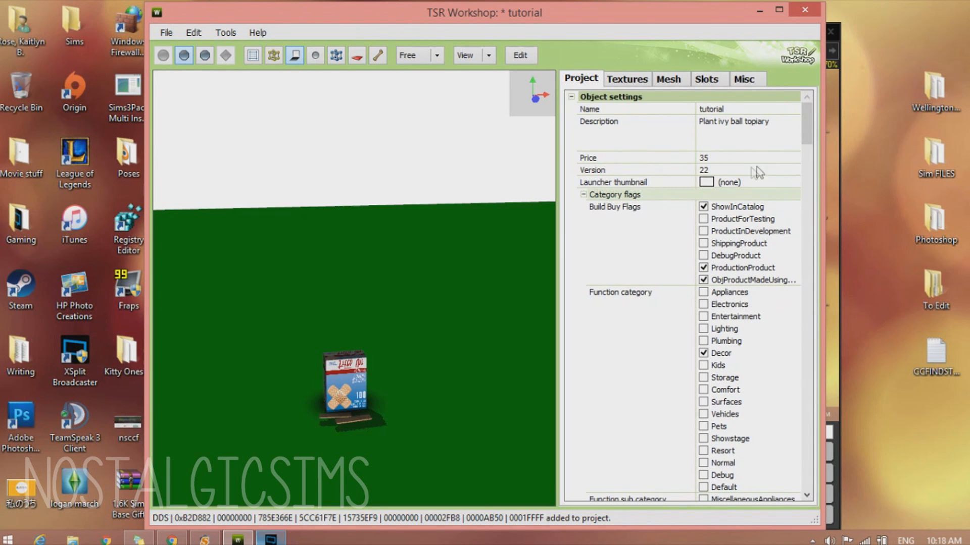
pyautogui.click(164, 33)
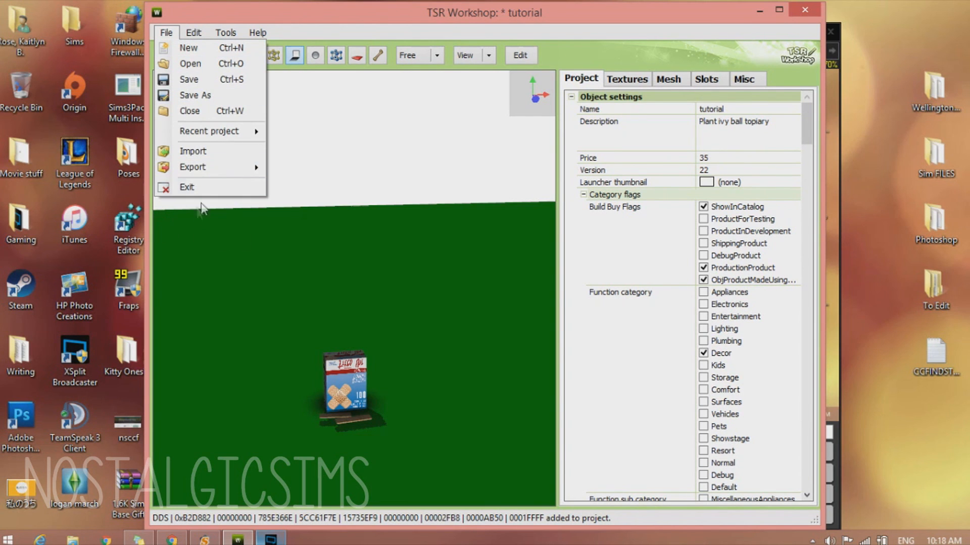
pyautogui.moveTo(192, 167)
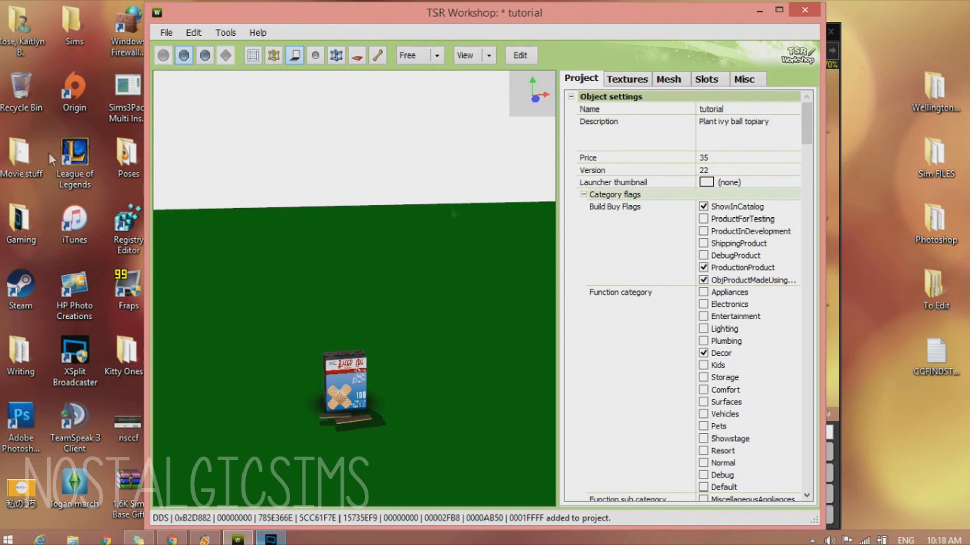
pyautogui.moveTo(902, 73)
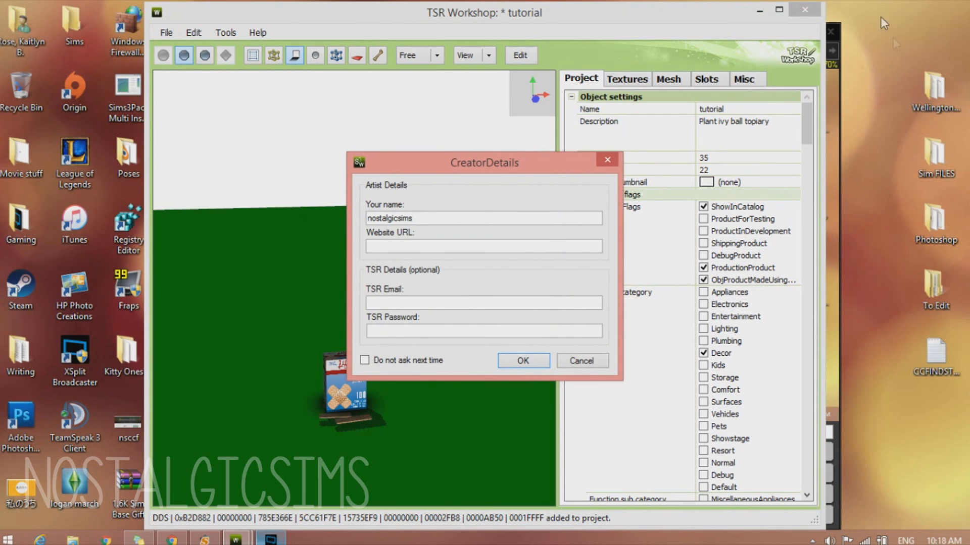
pyautogui.click(522, 361)
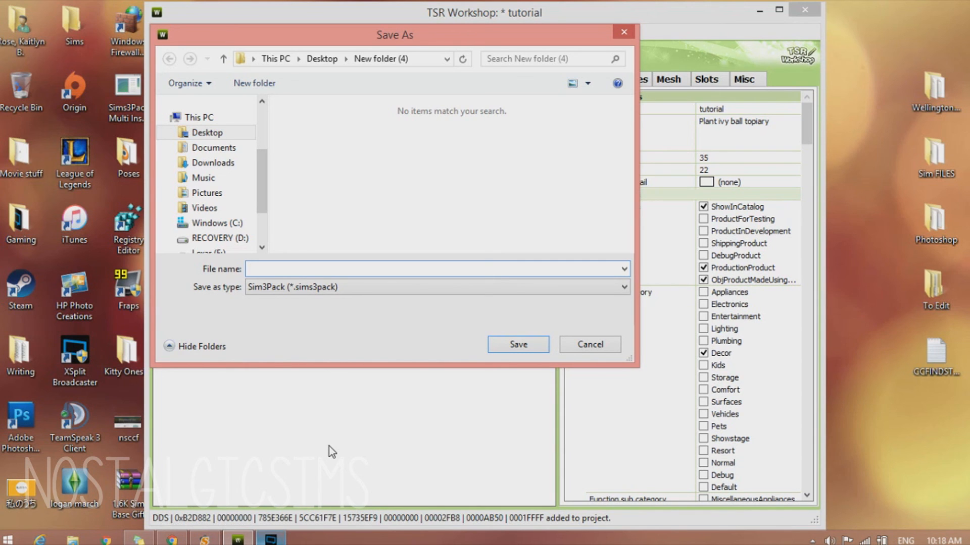
pyautogui.moveTo(336, 446)
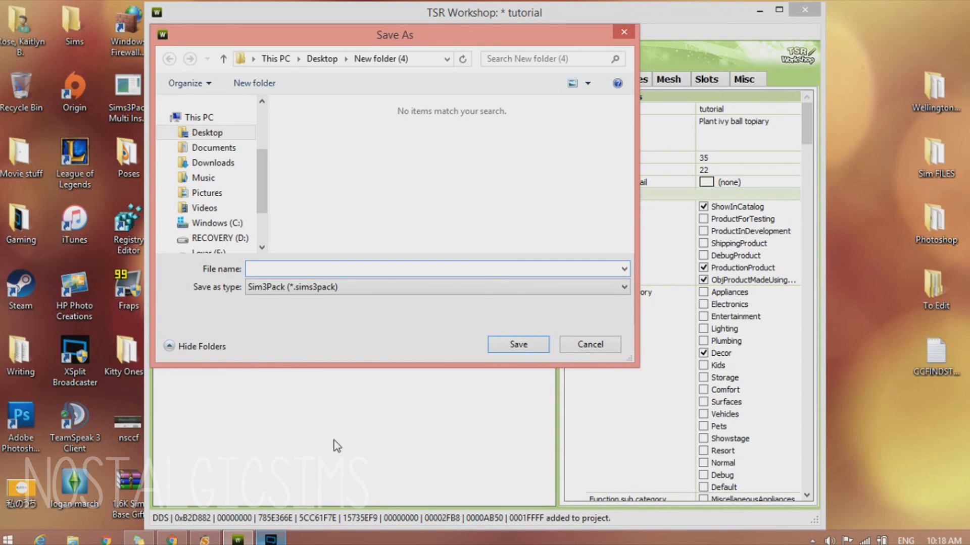
pyautogui.click(587, 344)
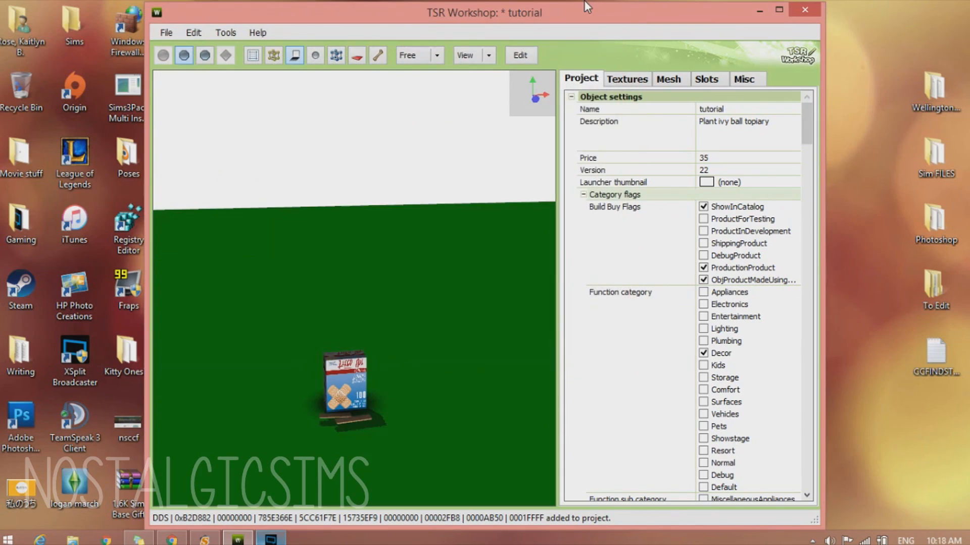